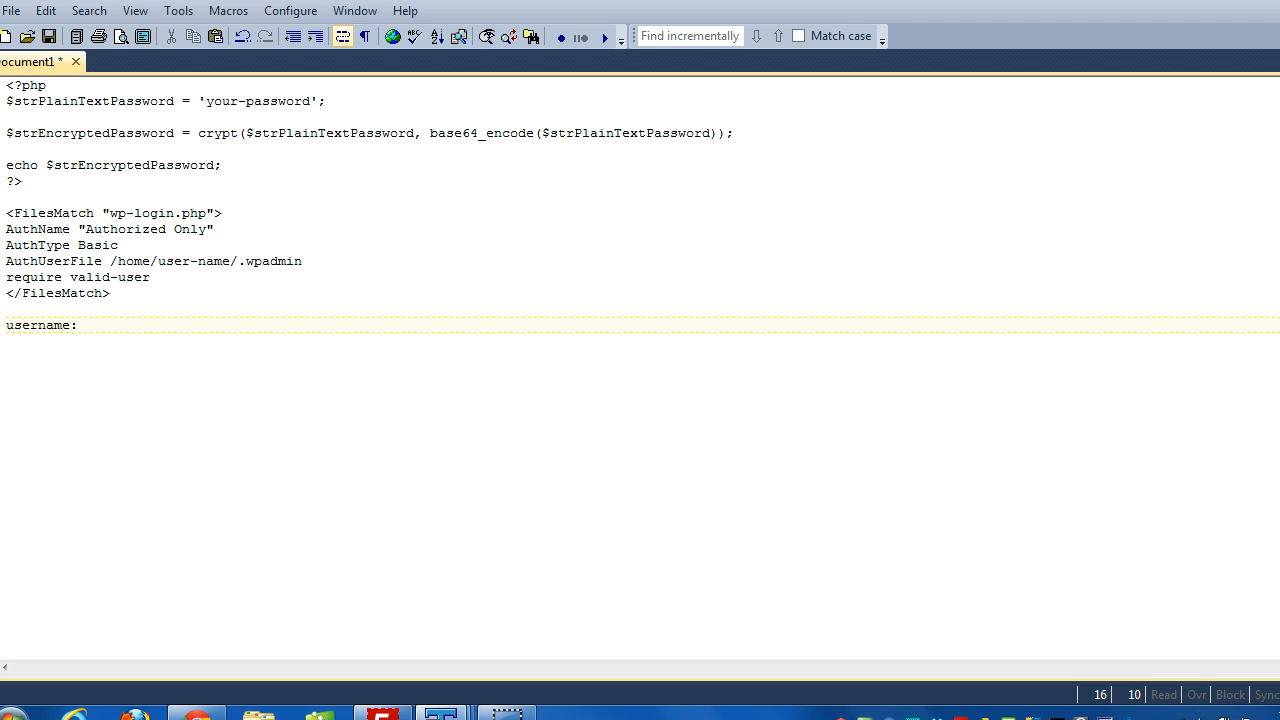
- Review the FilesMatch block, the wp-login.php file name and the home-directory path in the notes
click(76, 324)
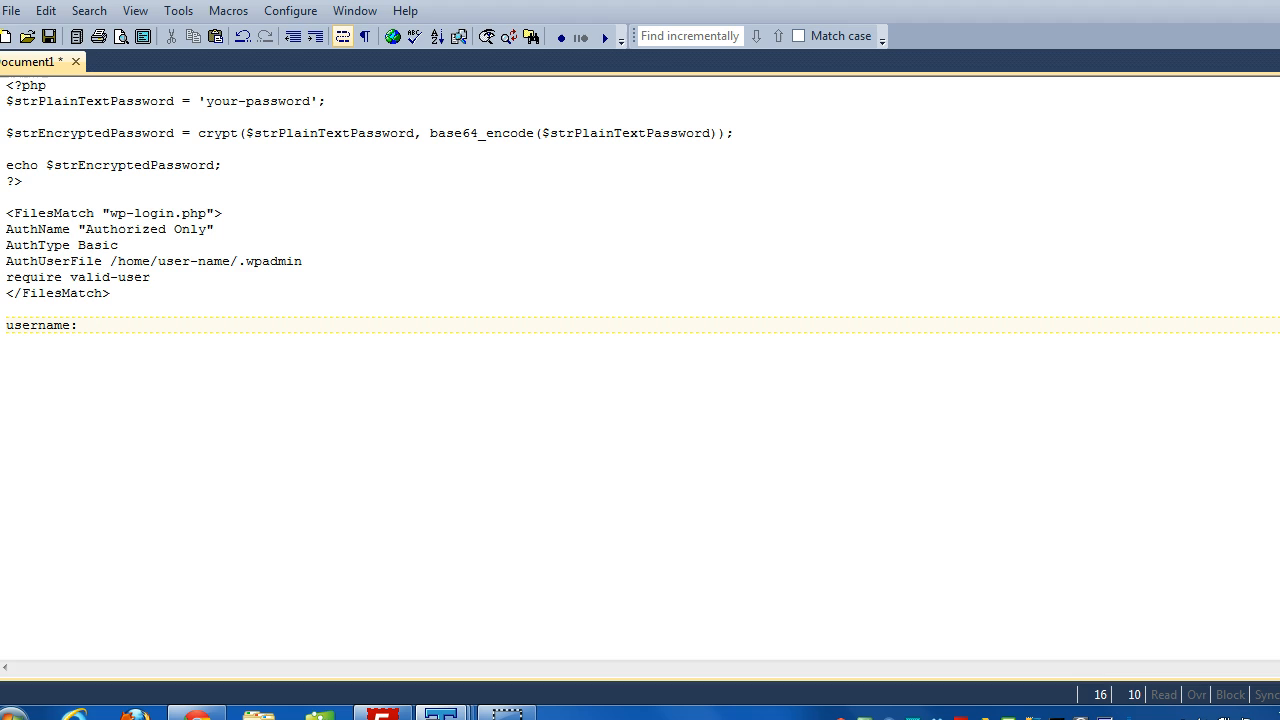
click(78, 324)
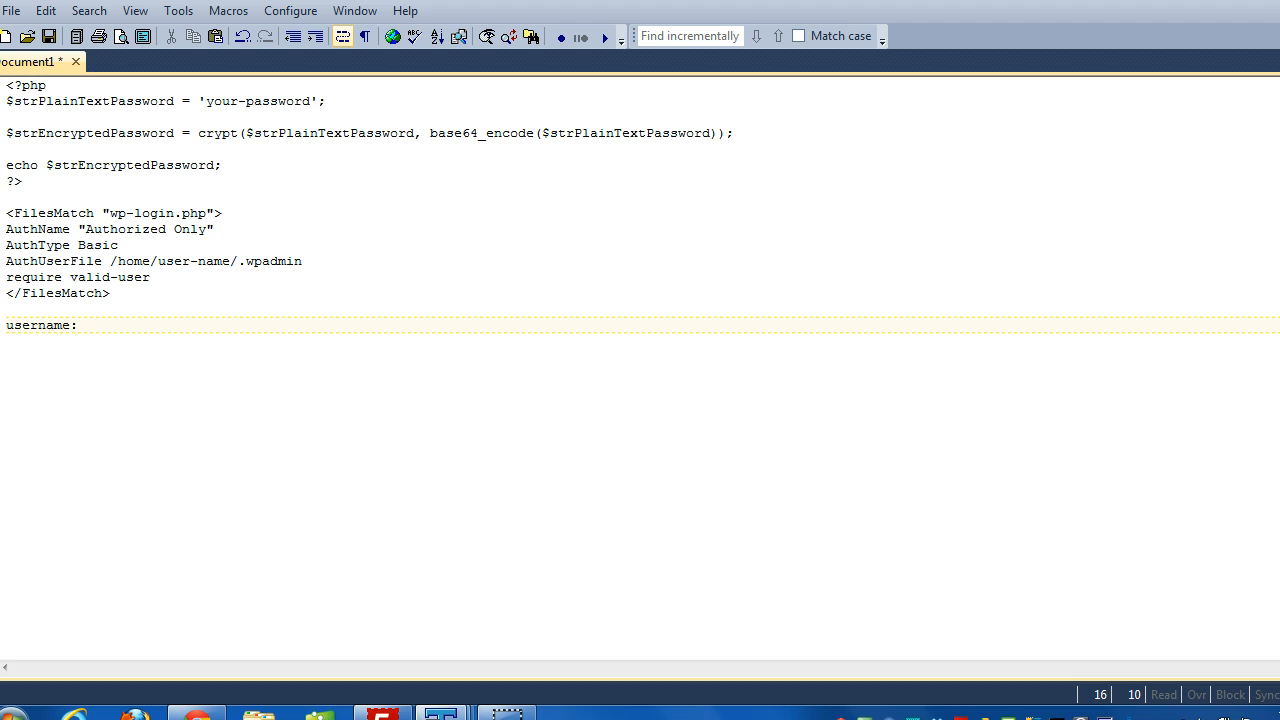
click(78, 324)
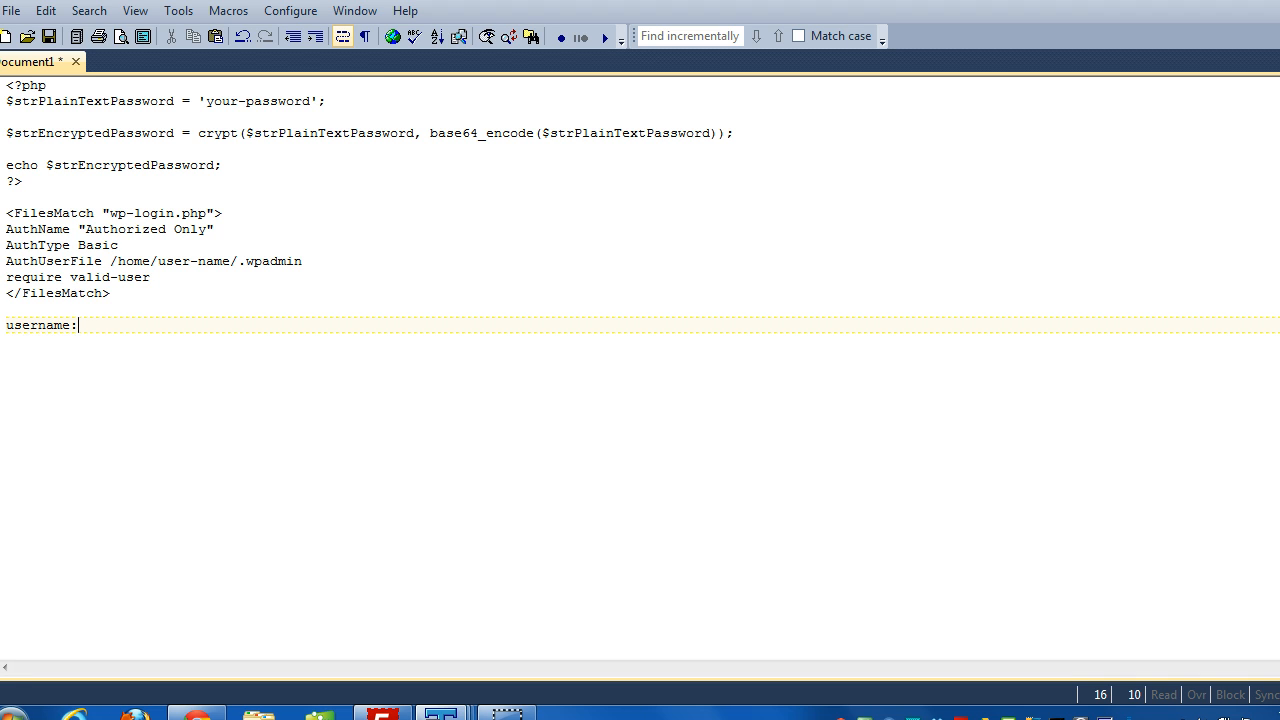
click(8, 212)
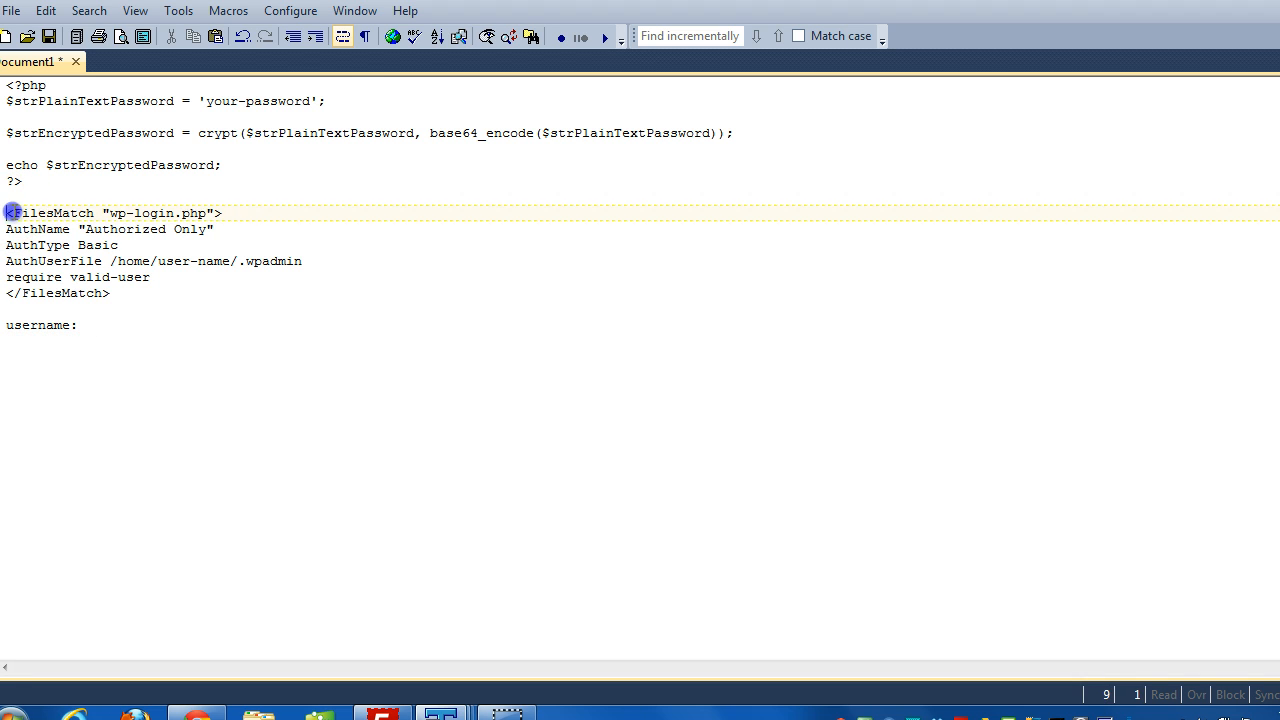
drag(8, 212, 108, 292)
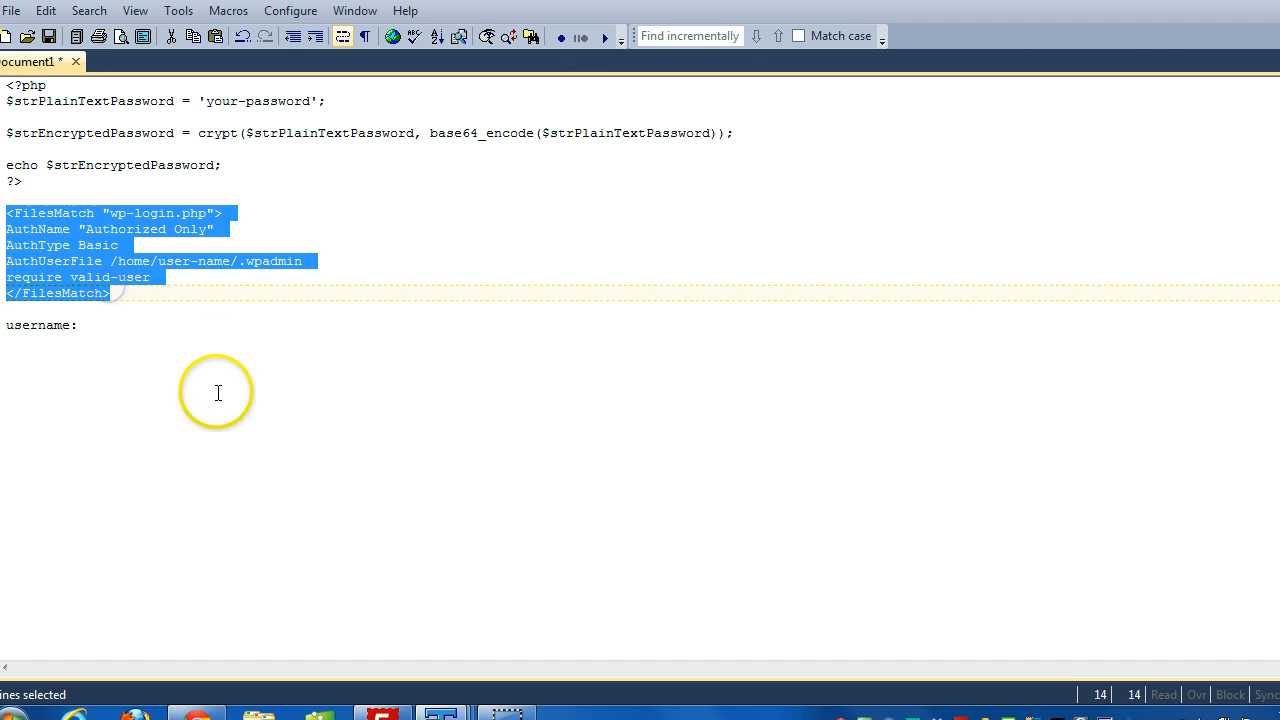
click(76, 324)
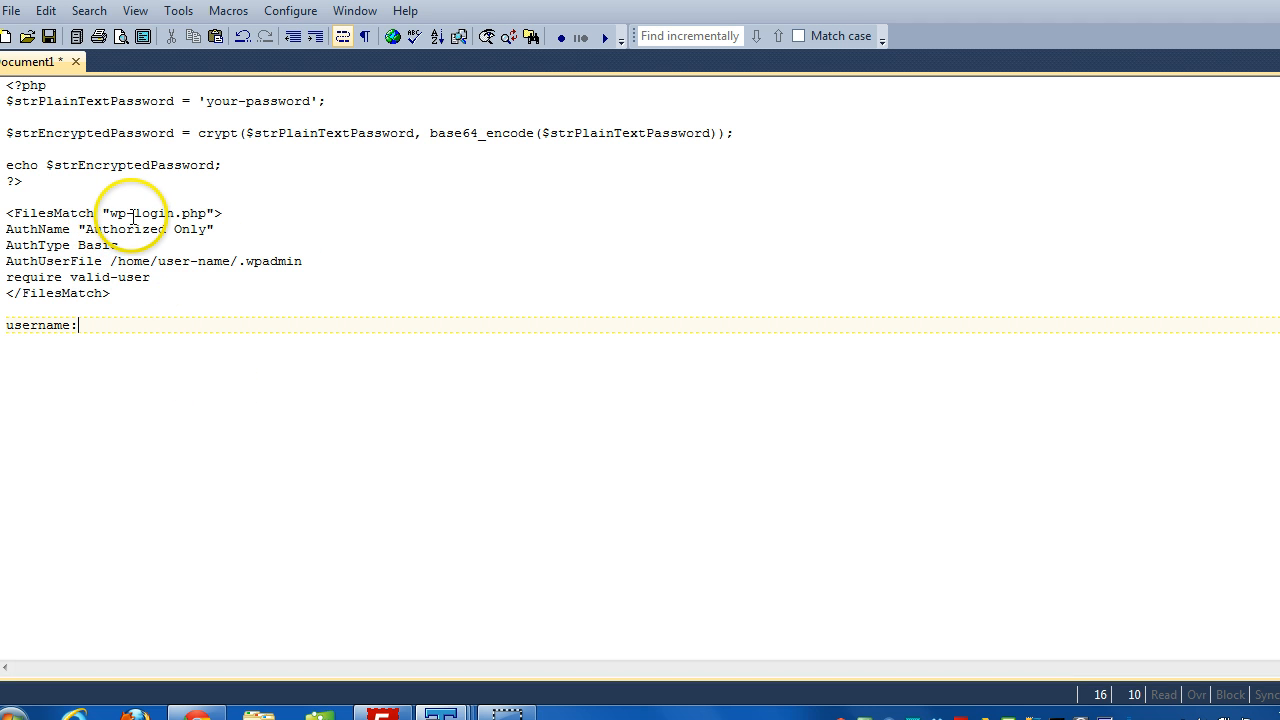
double_click(118, 212)
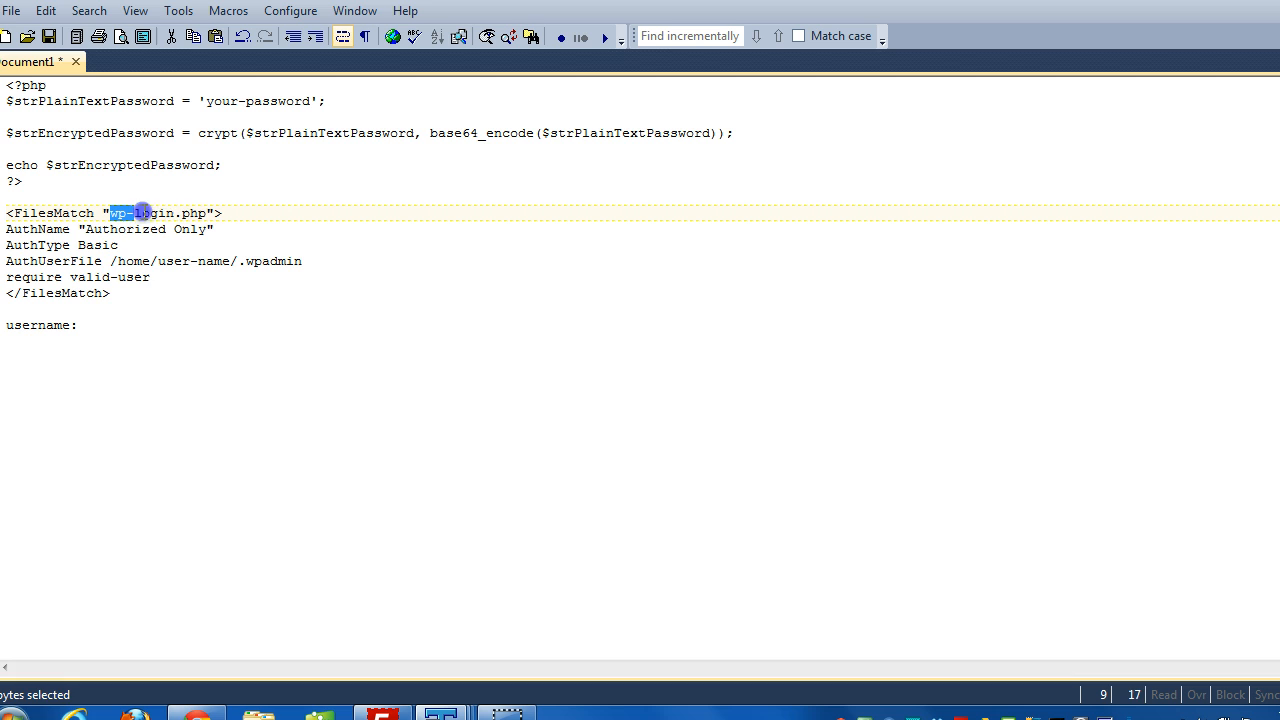
drag(110, 212, 204, 212)
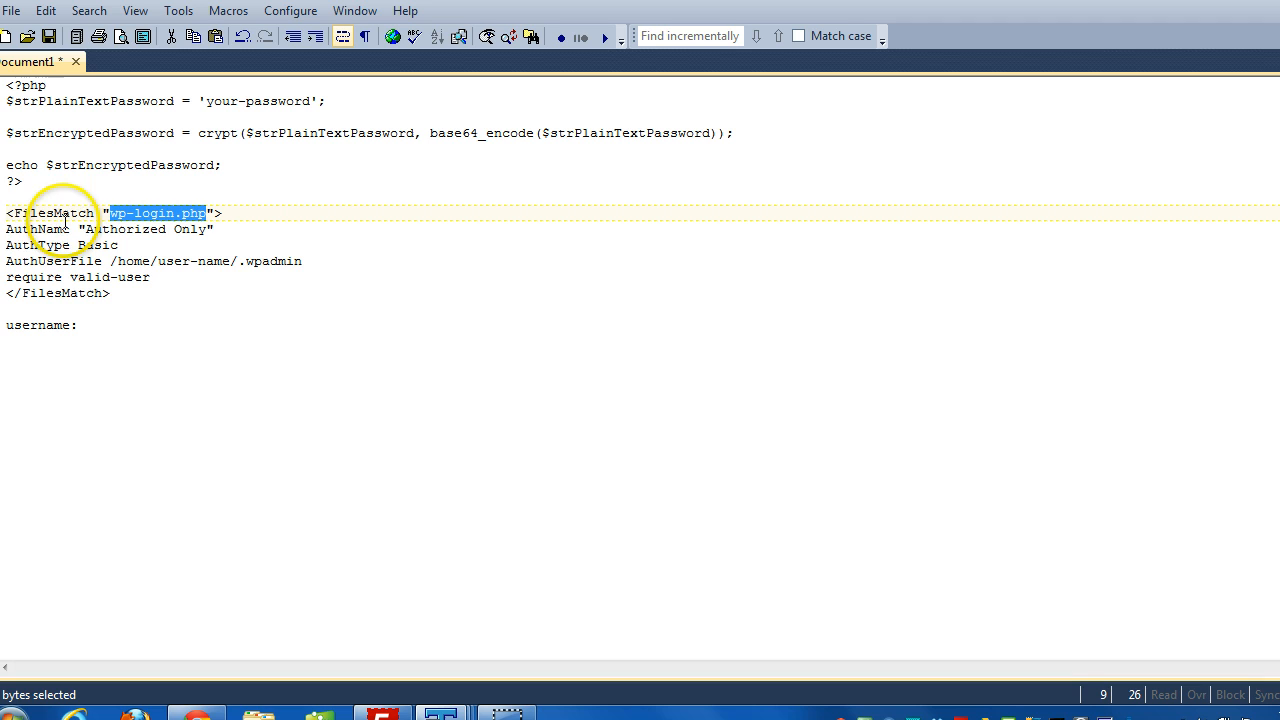
mouse_move(40, 244)
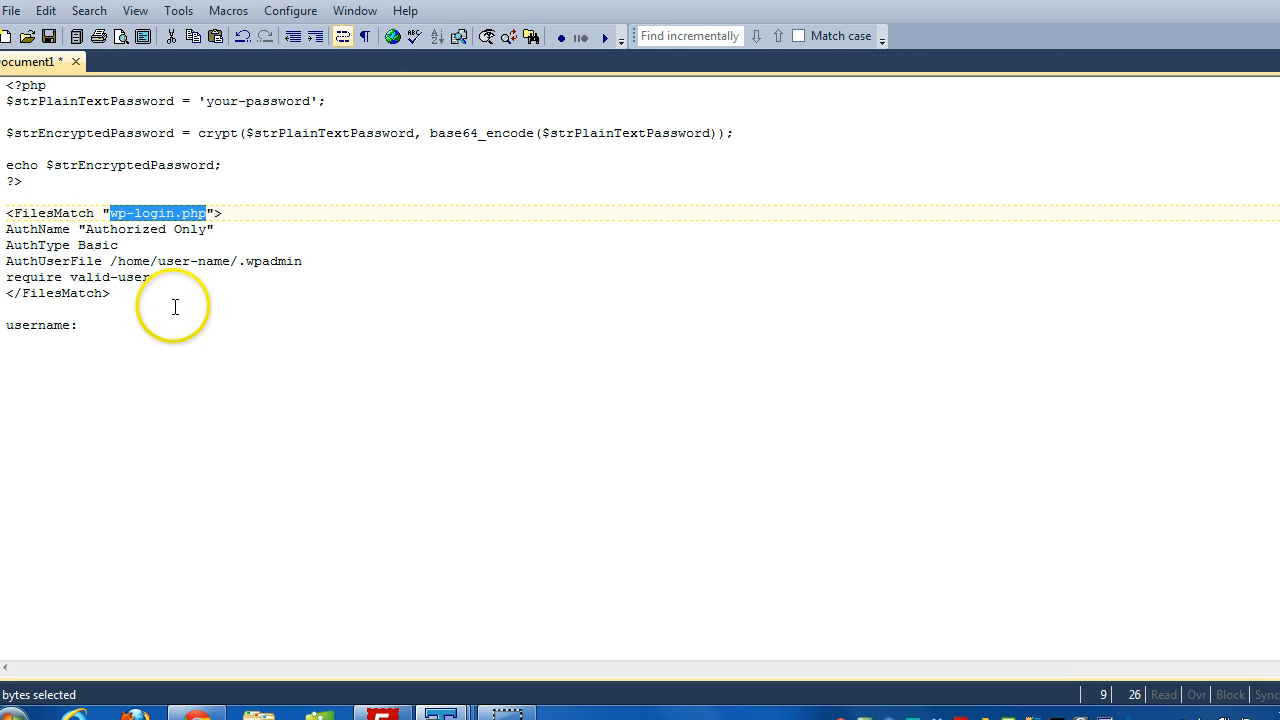
mouse_move(210, 288)
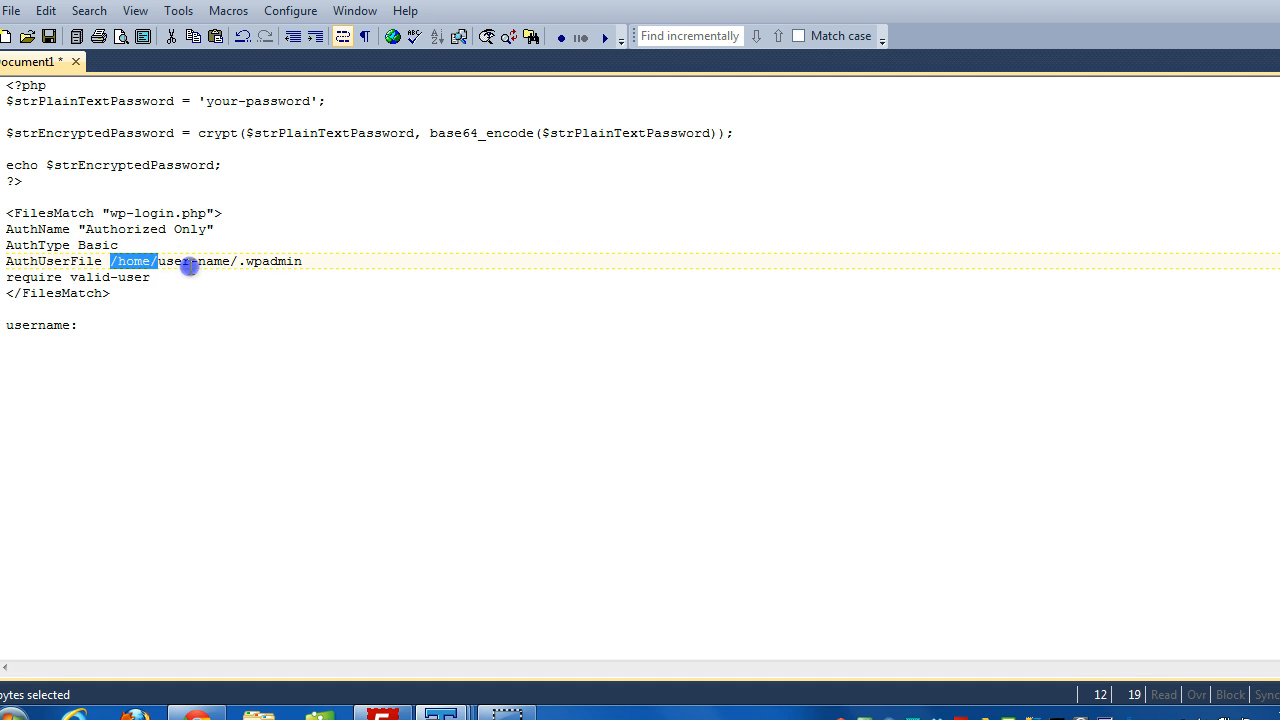
drag(112, 260, 300, 260)
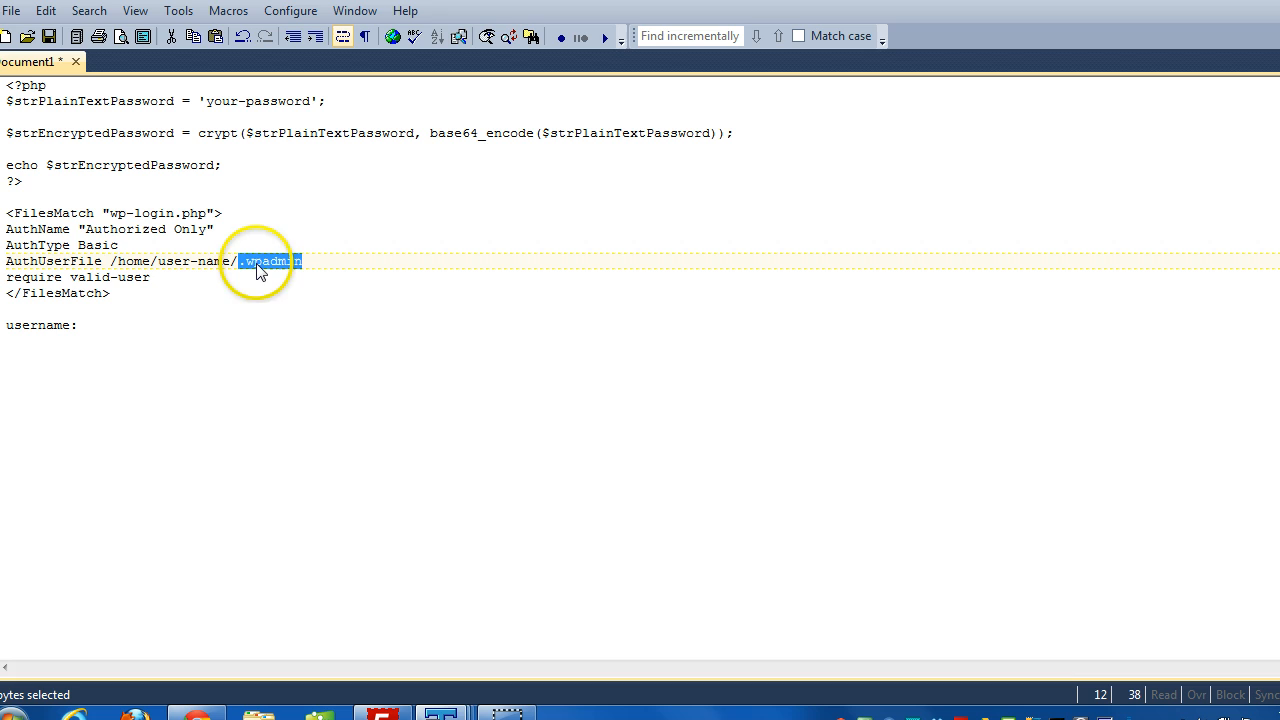
mouse_move(256, 280)
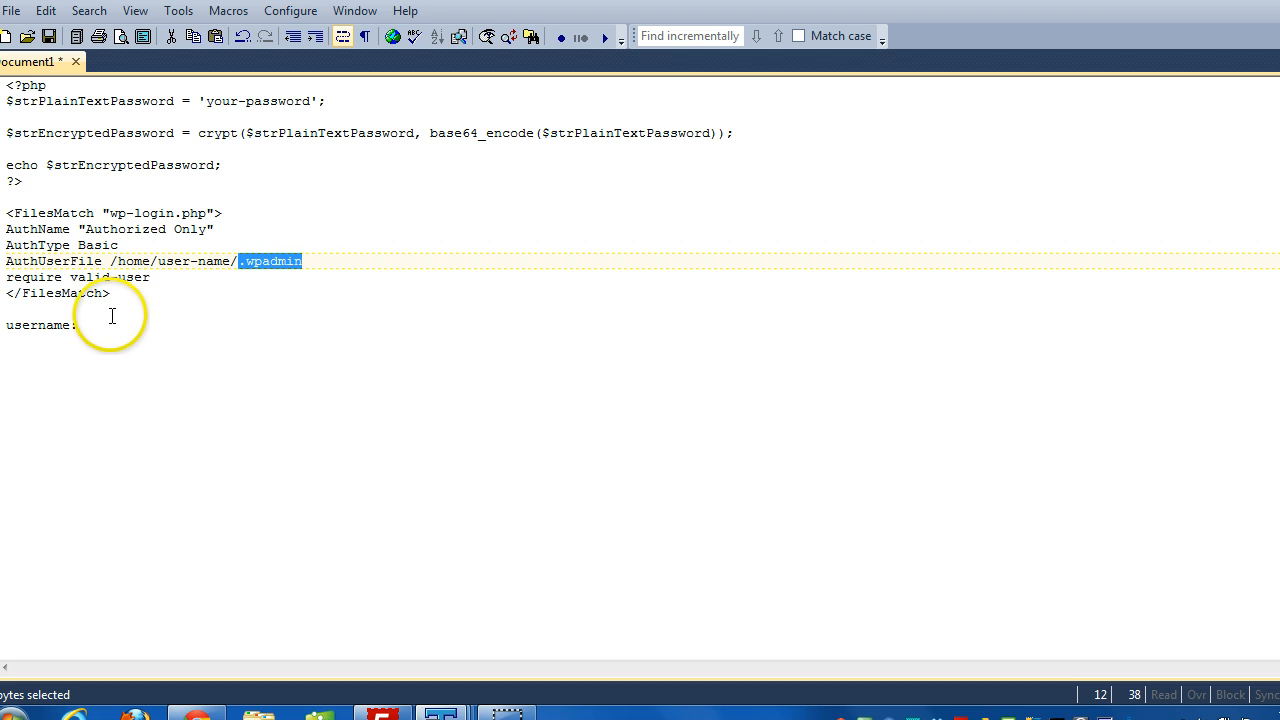
- Complete the last line so it reads username:password
click(104, 324)
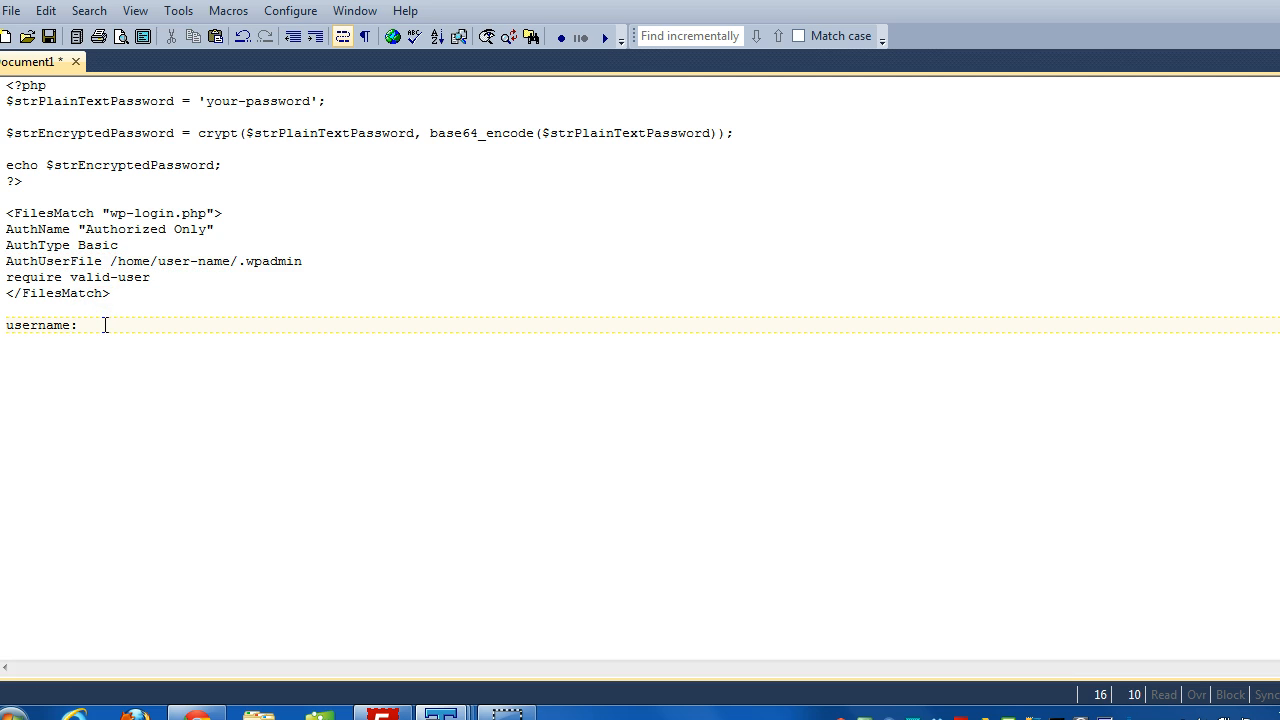
text(pass)
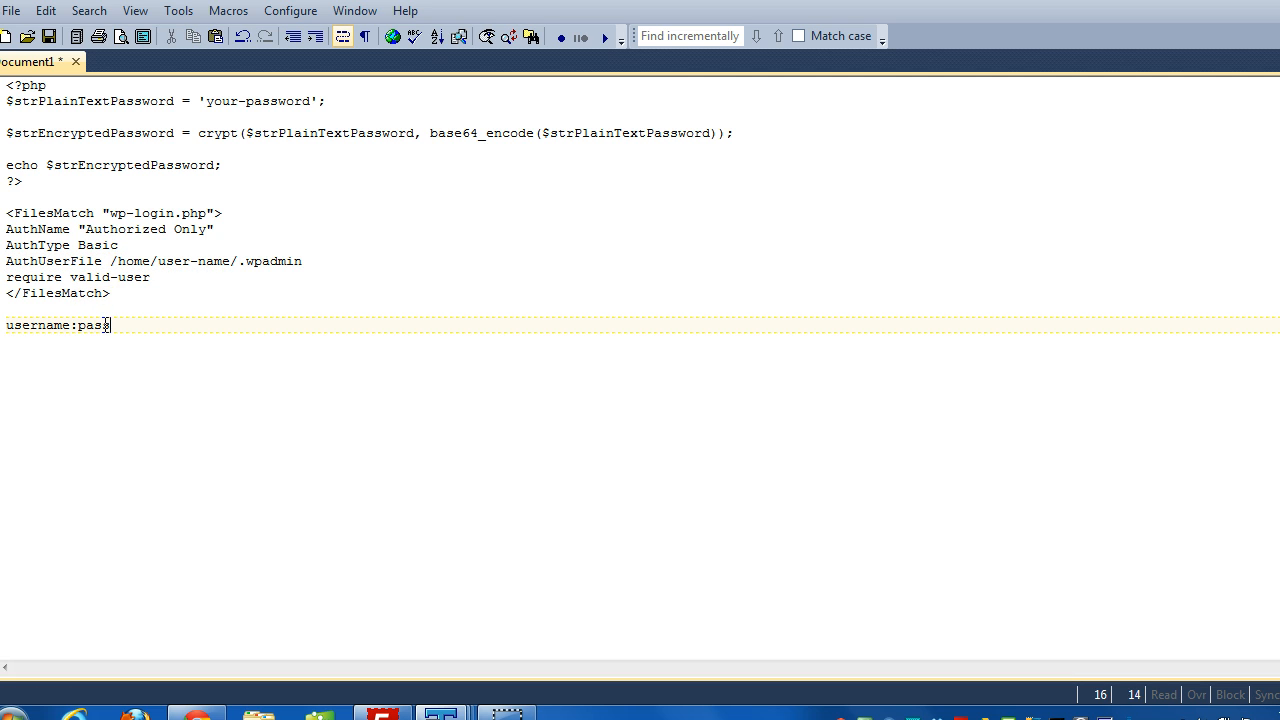
text(sword)
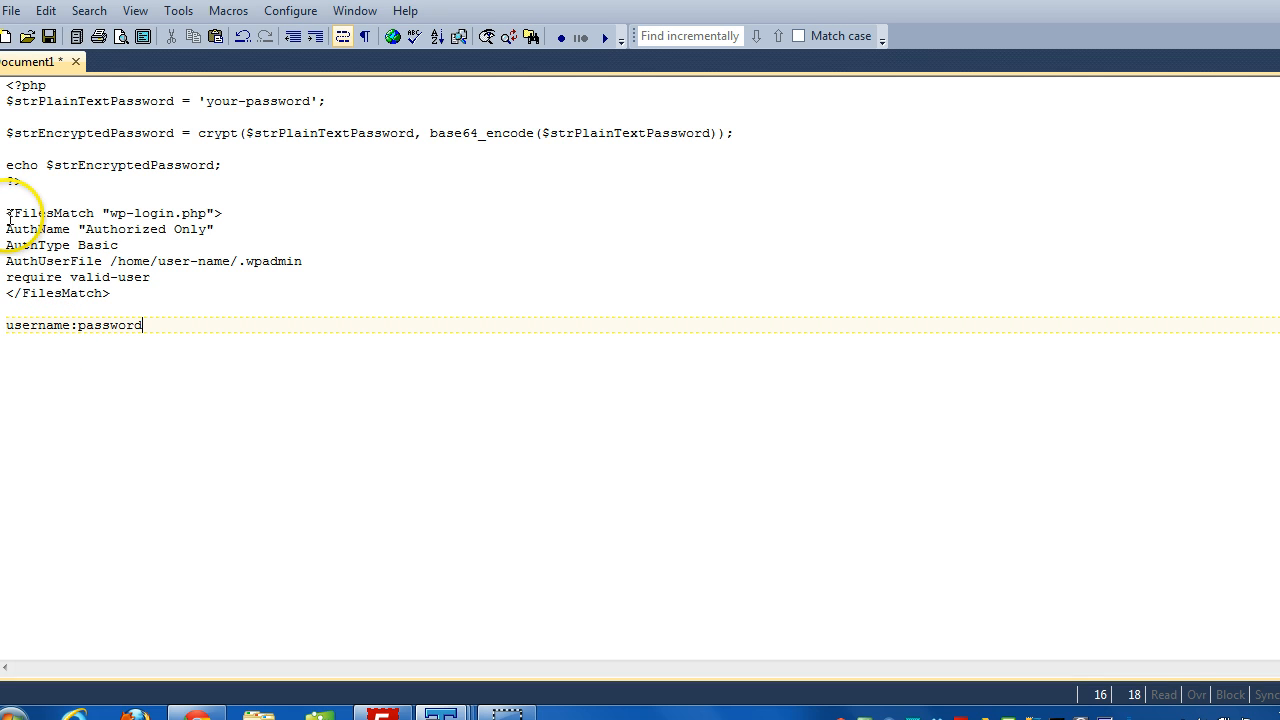
drag(6, 212, 90, 244)
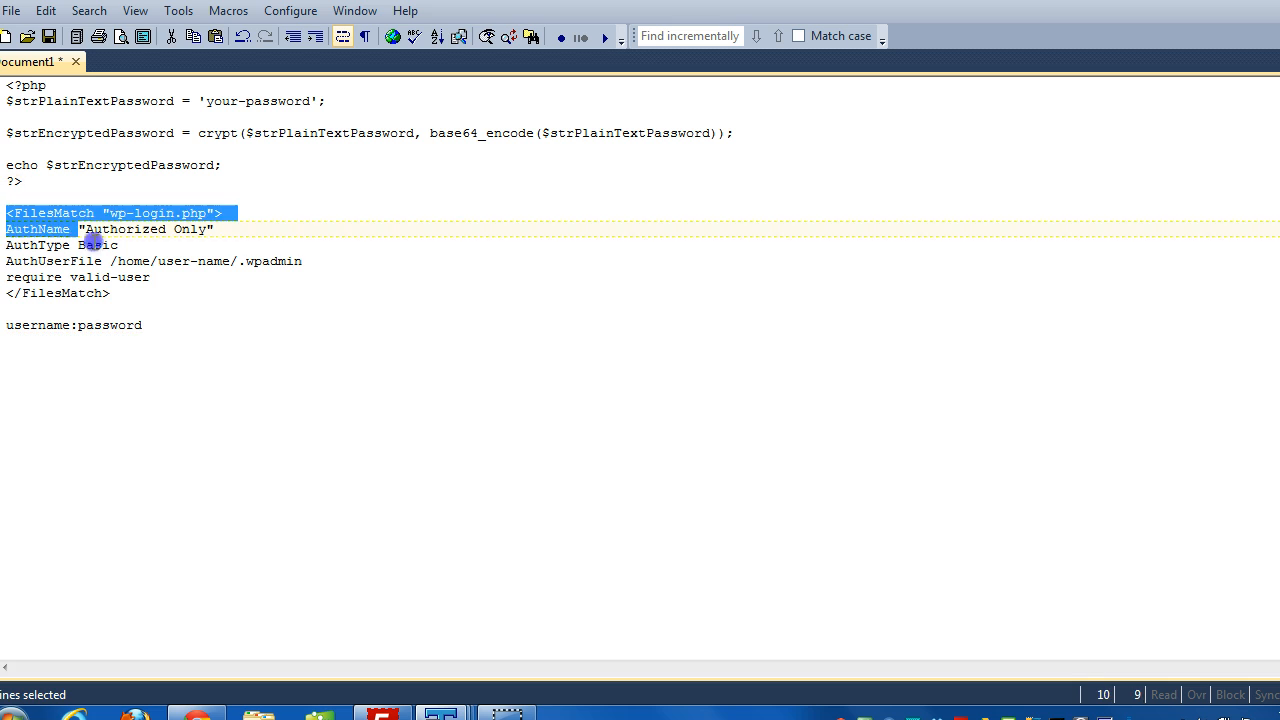
drag(84, 244, 122, 290)
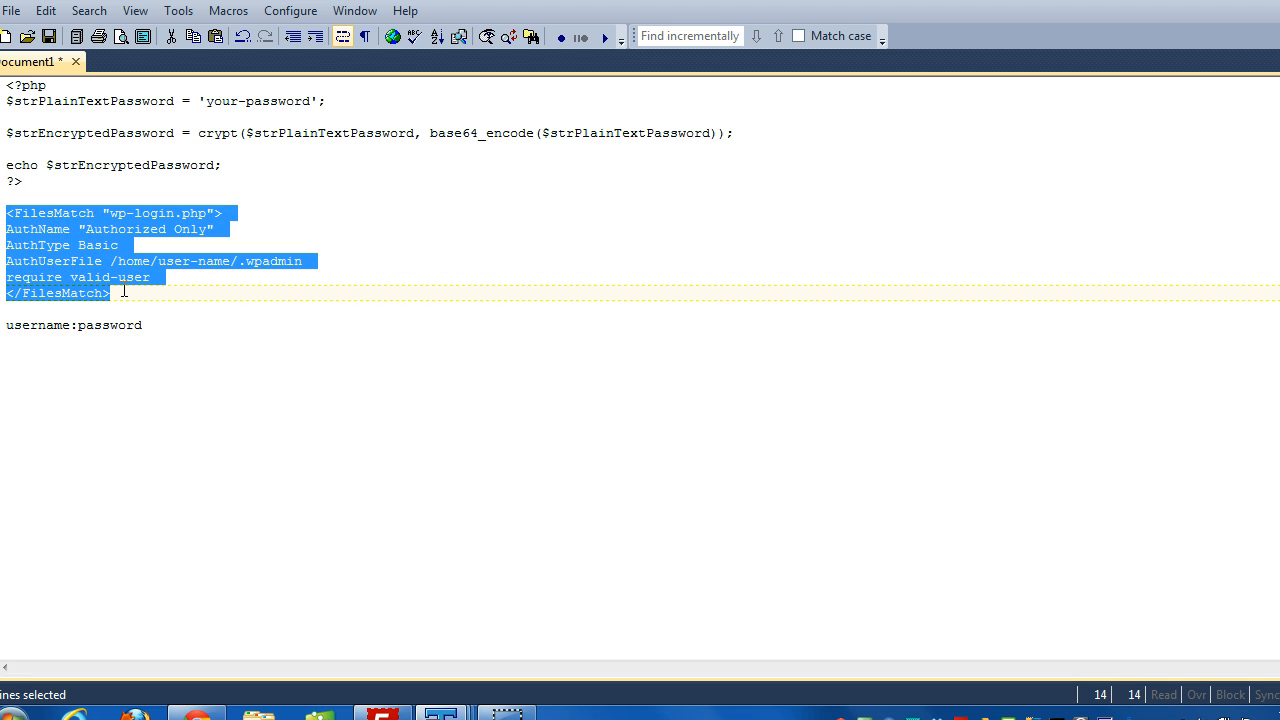
mouse_move(104, 276)
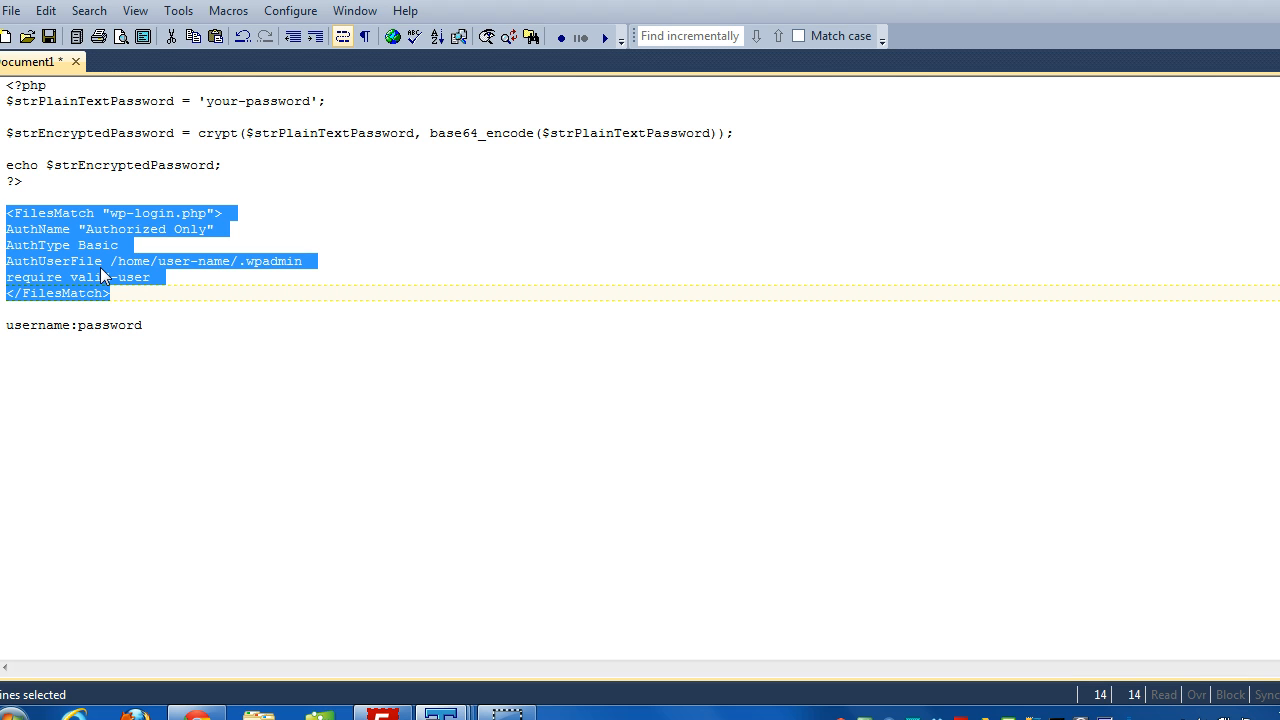
click(8, 212)
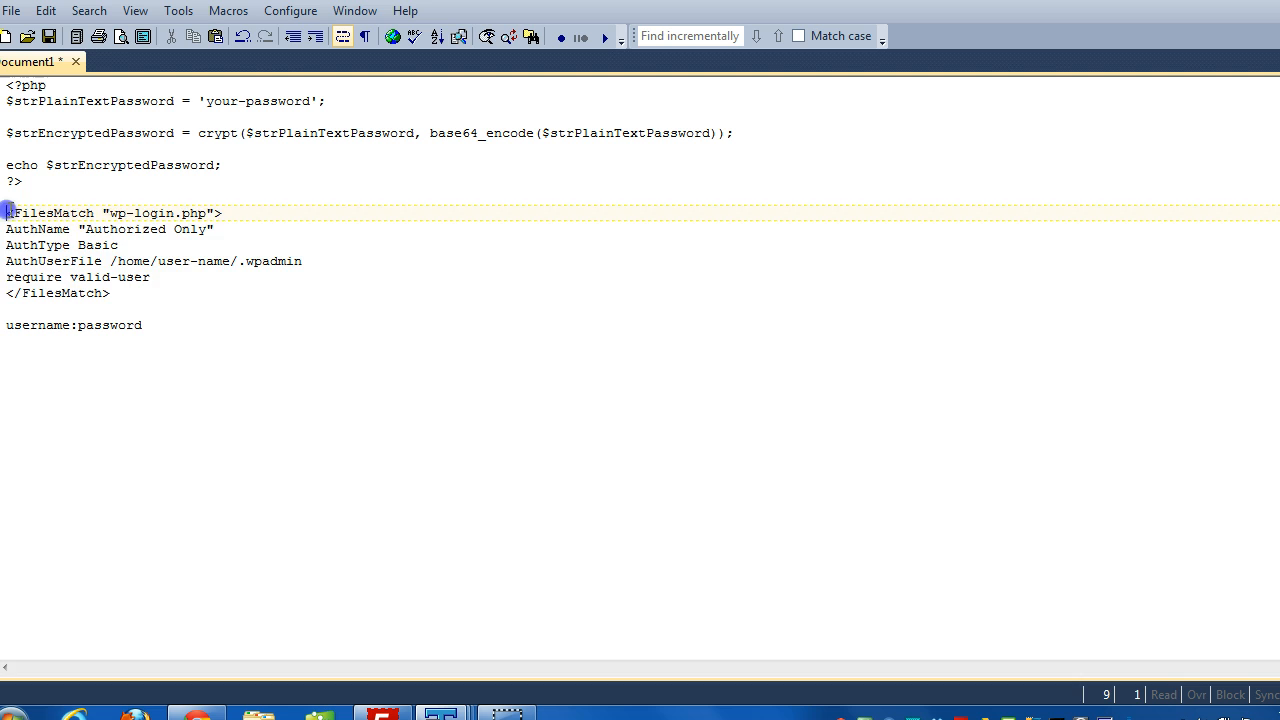
drag(8, 212, 110, 292)
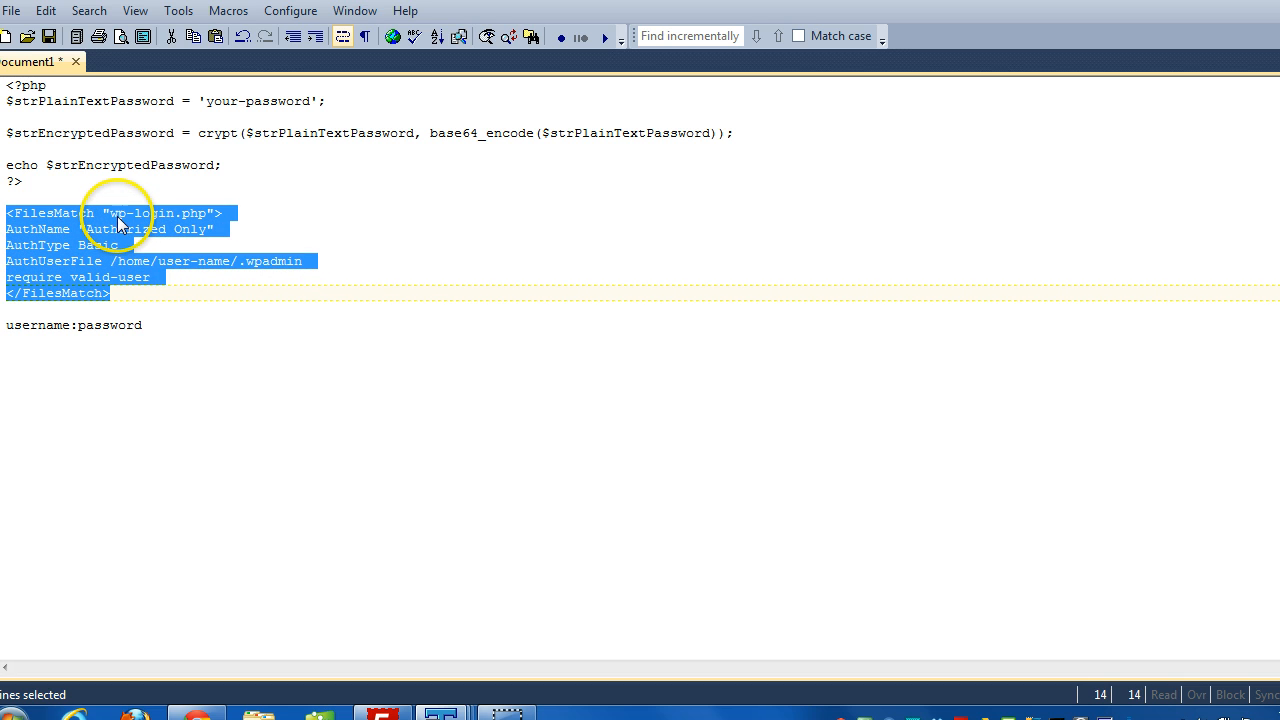
mouse_move(138, 224)
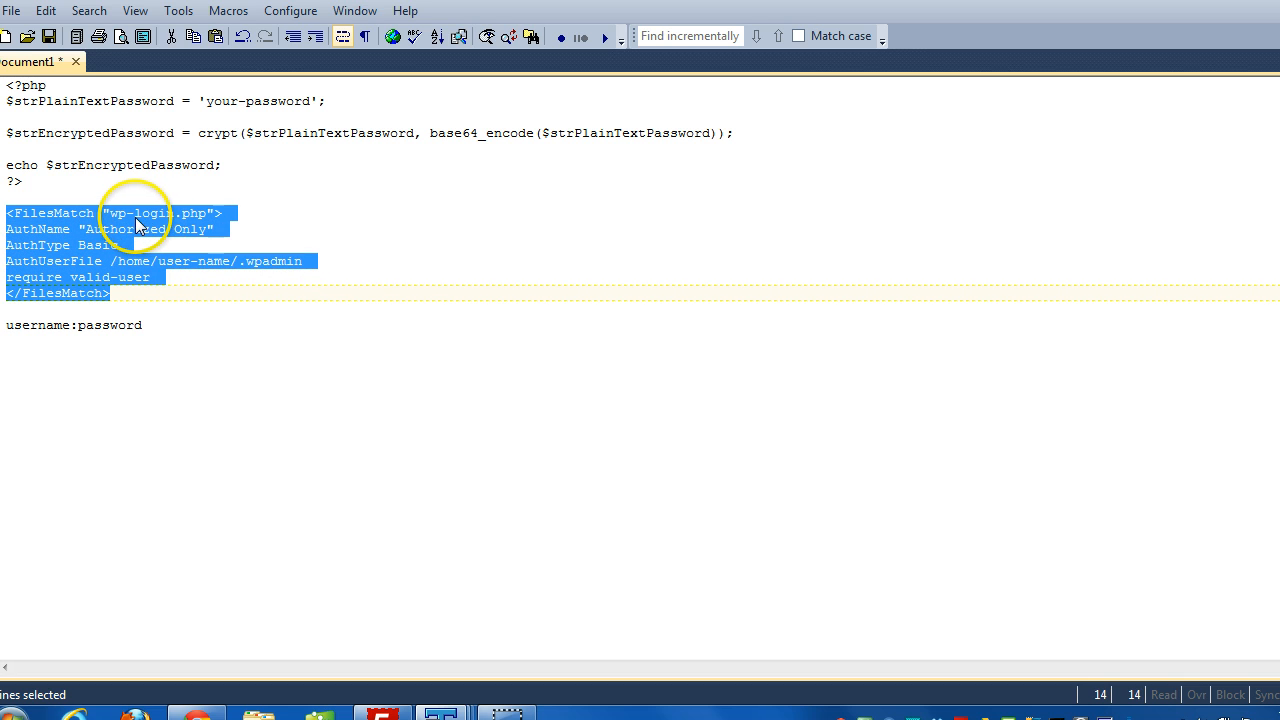
mouse_move(250, 248)
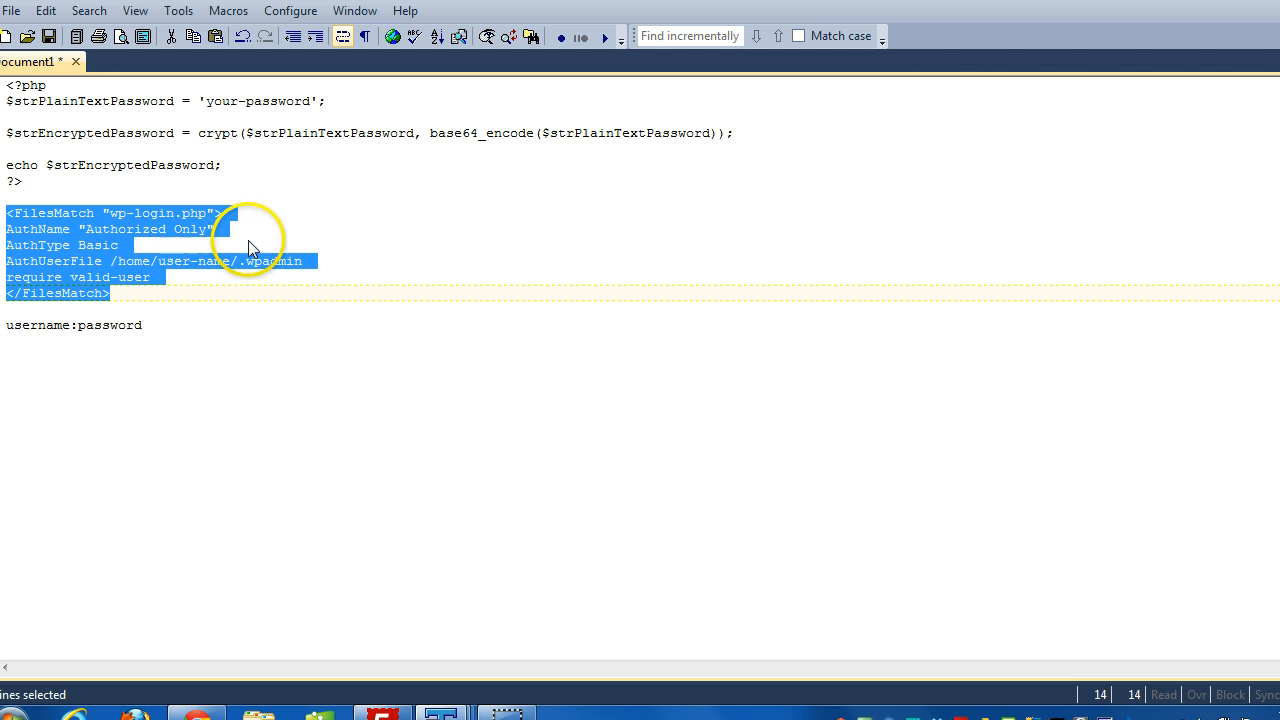
mouse_move(170, 230)
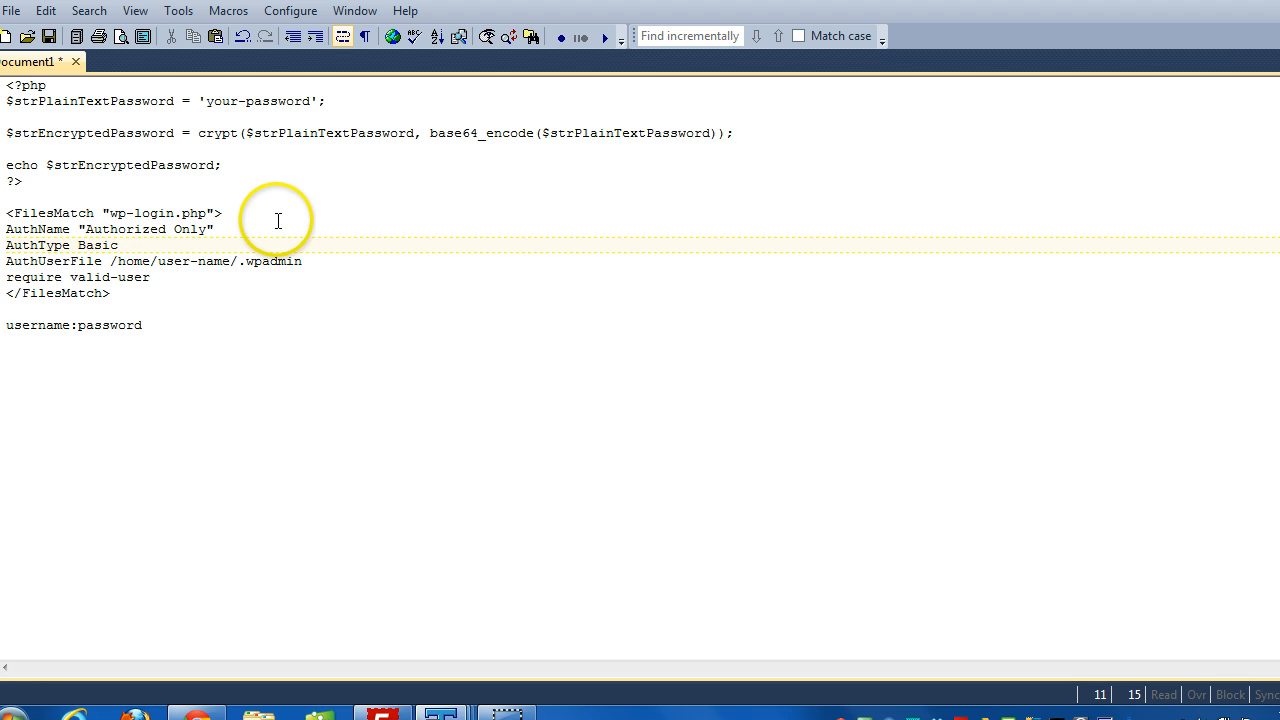
mouse_move(100, 228)
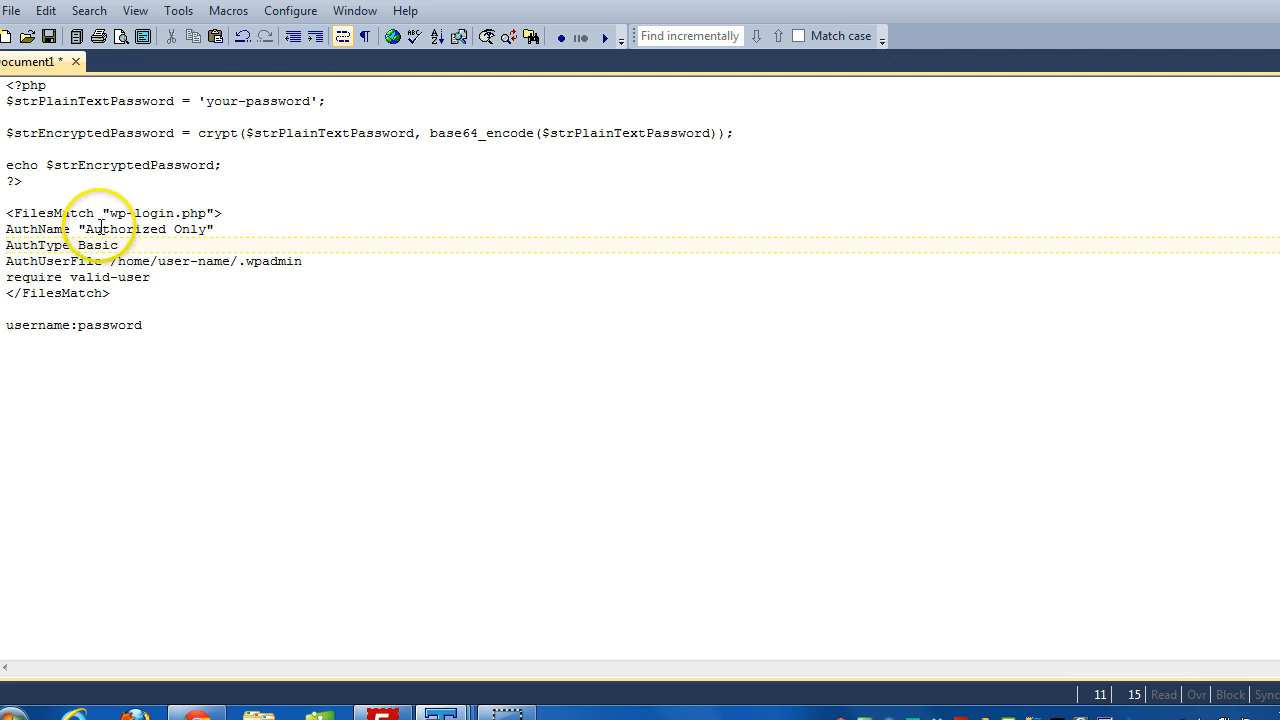
double_click(270, 260)
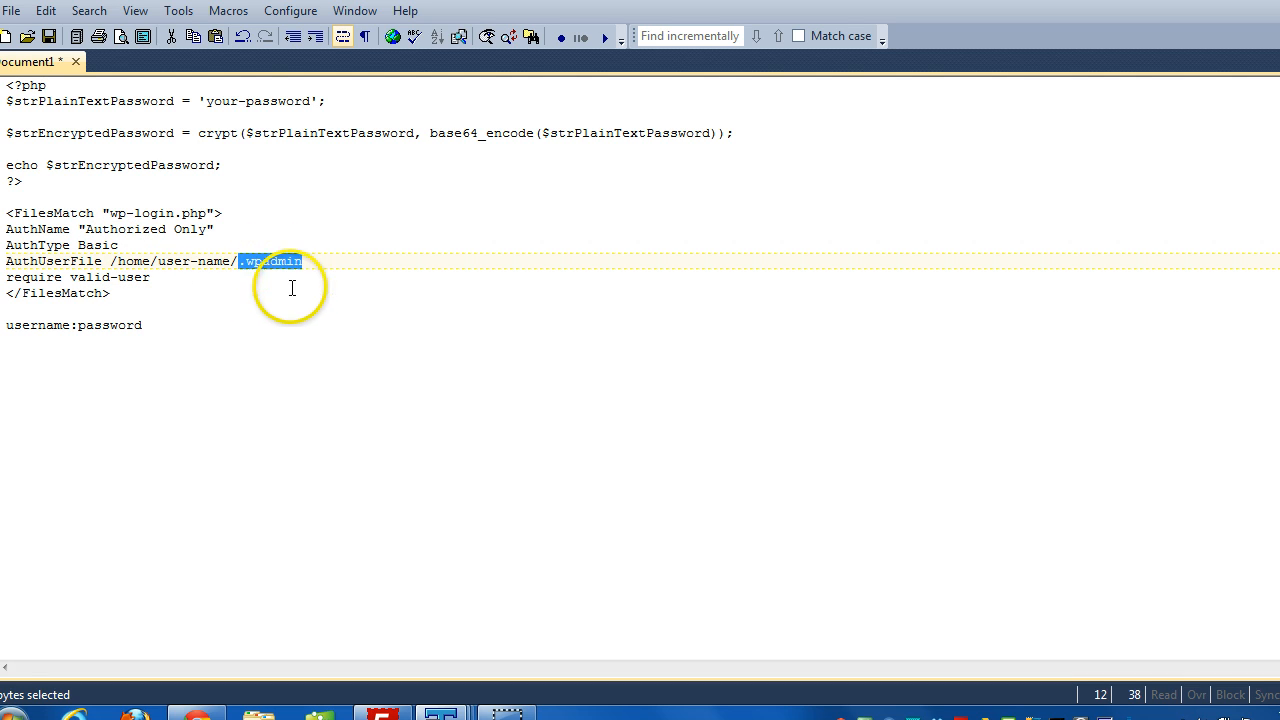
mouse_move(164, 332)
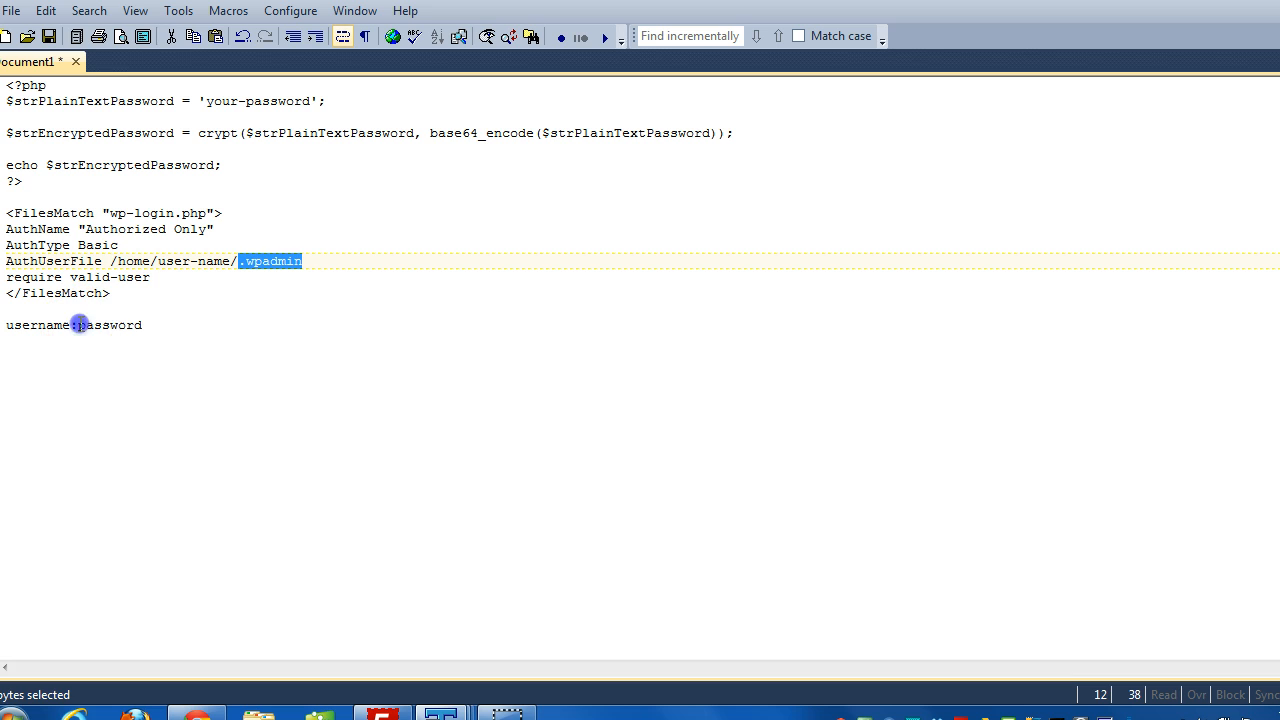
double_click(108, 324)
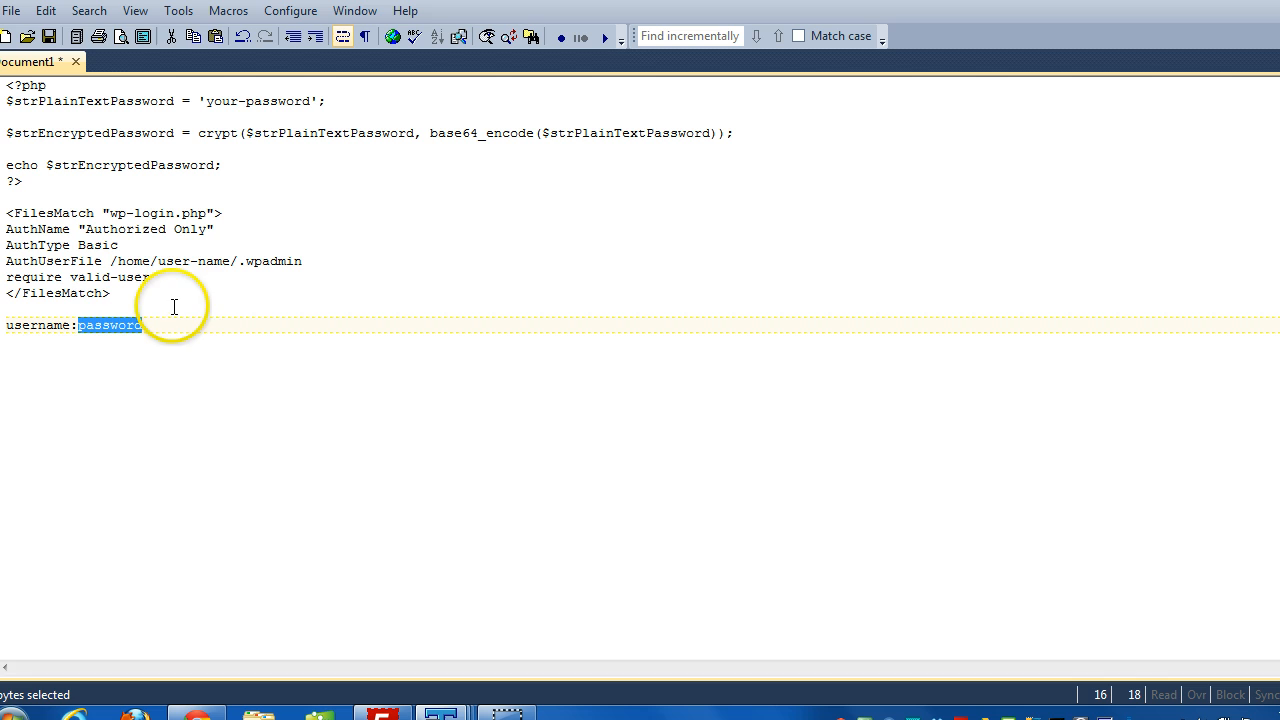
mouse_move(164, 156)
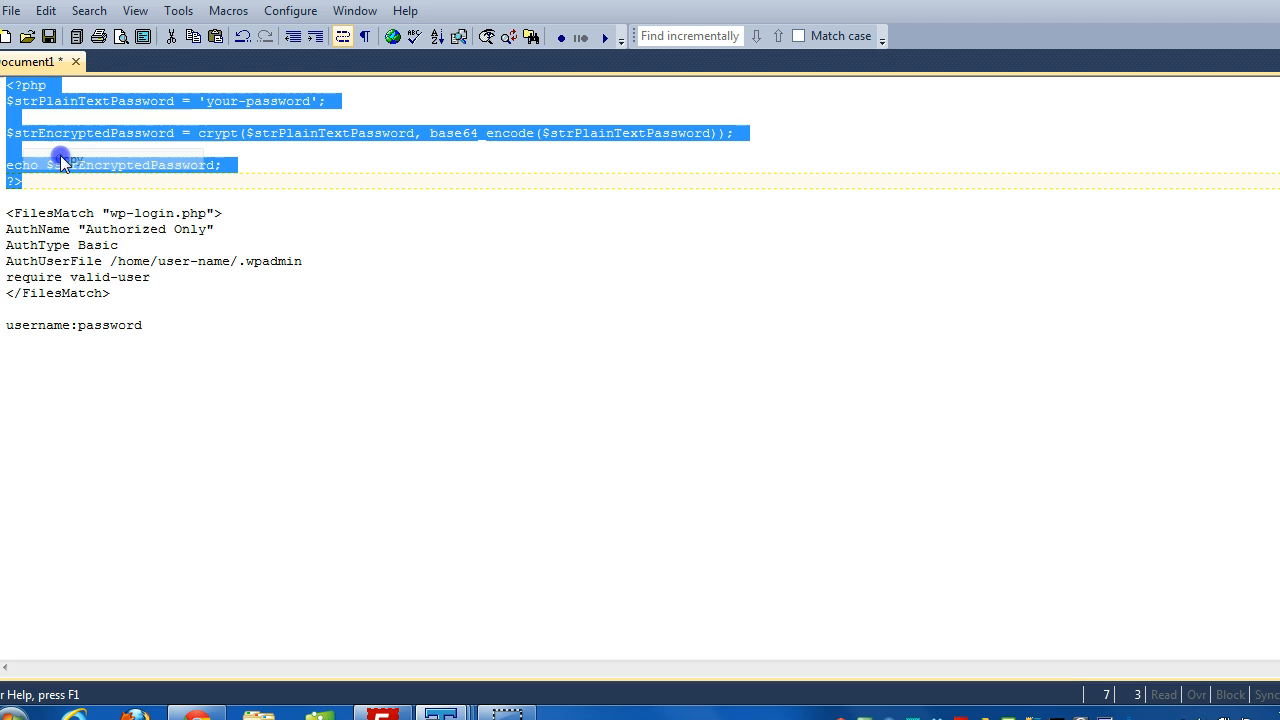
mouse_move(436, 704)
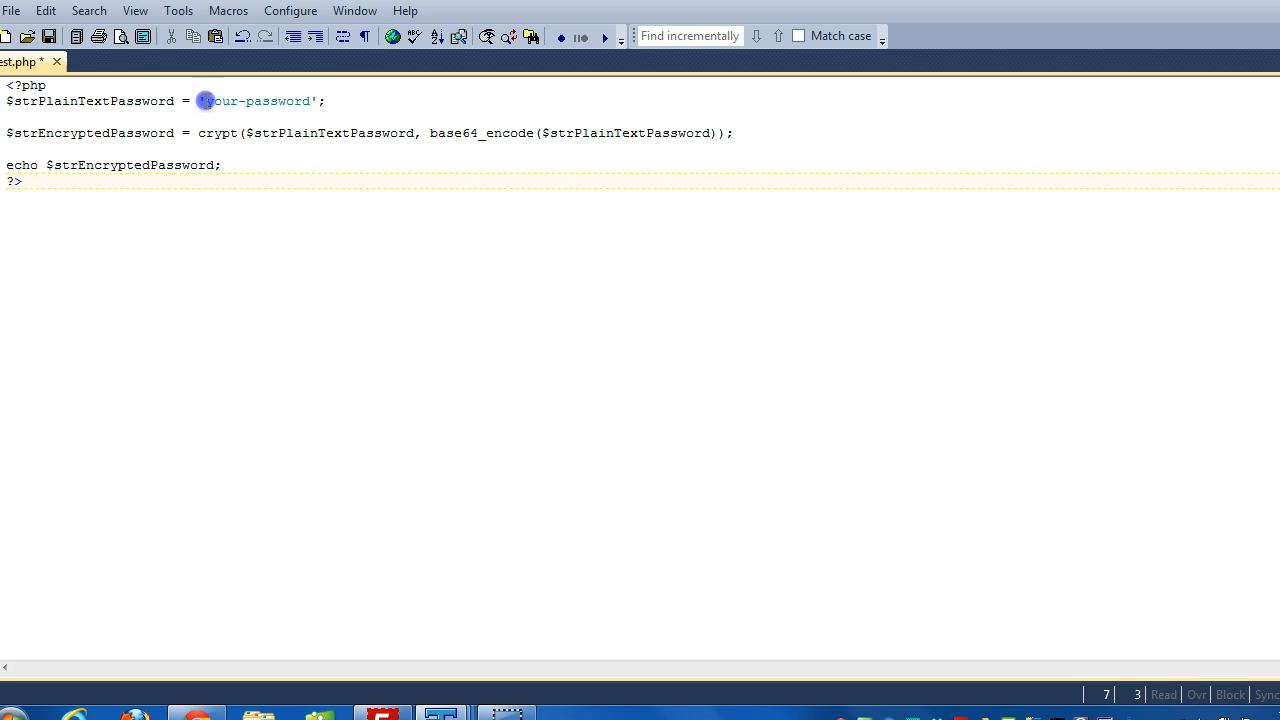
double_click(258, 100)
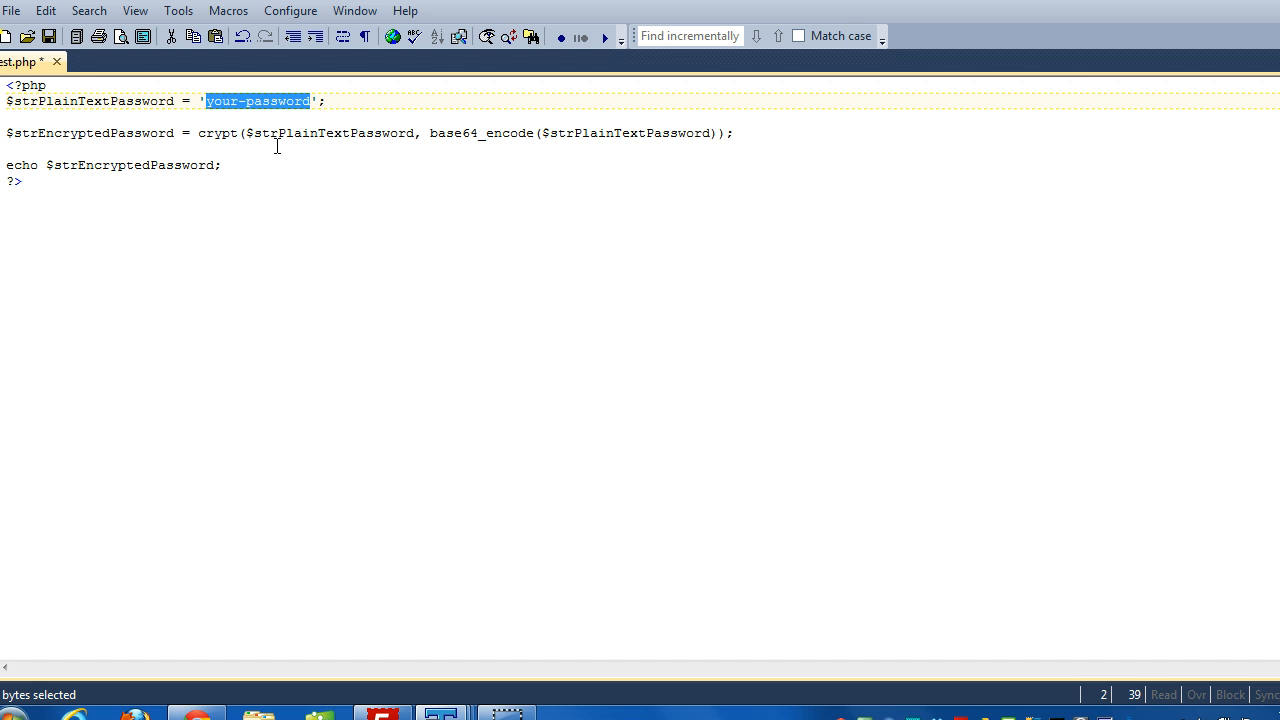
text(text)
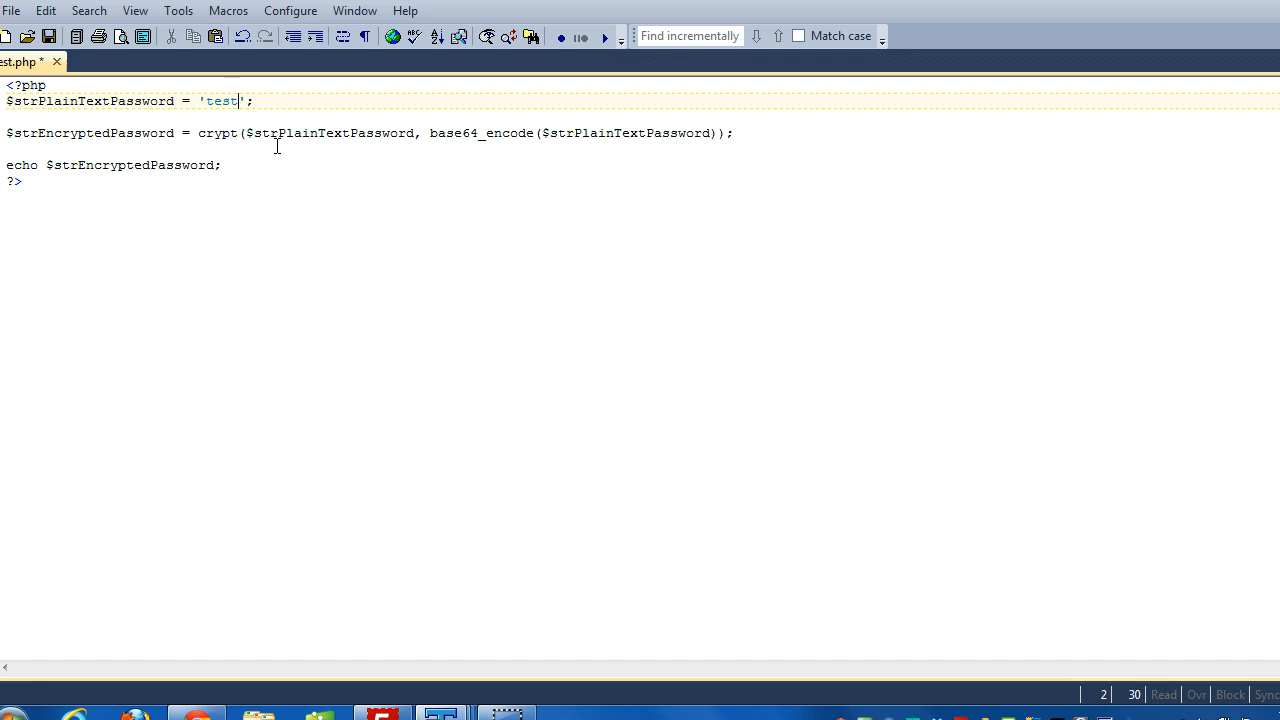
text(pass)
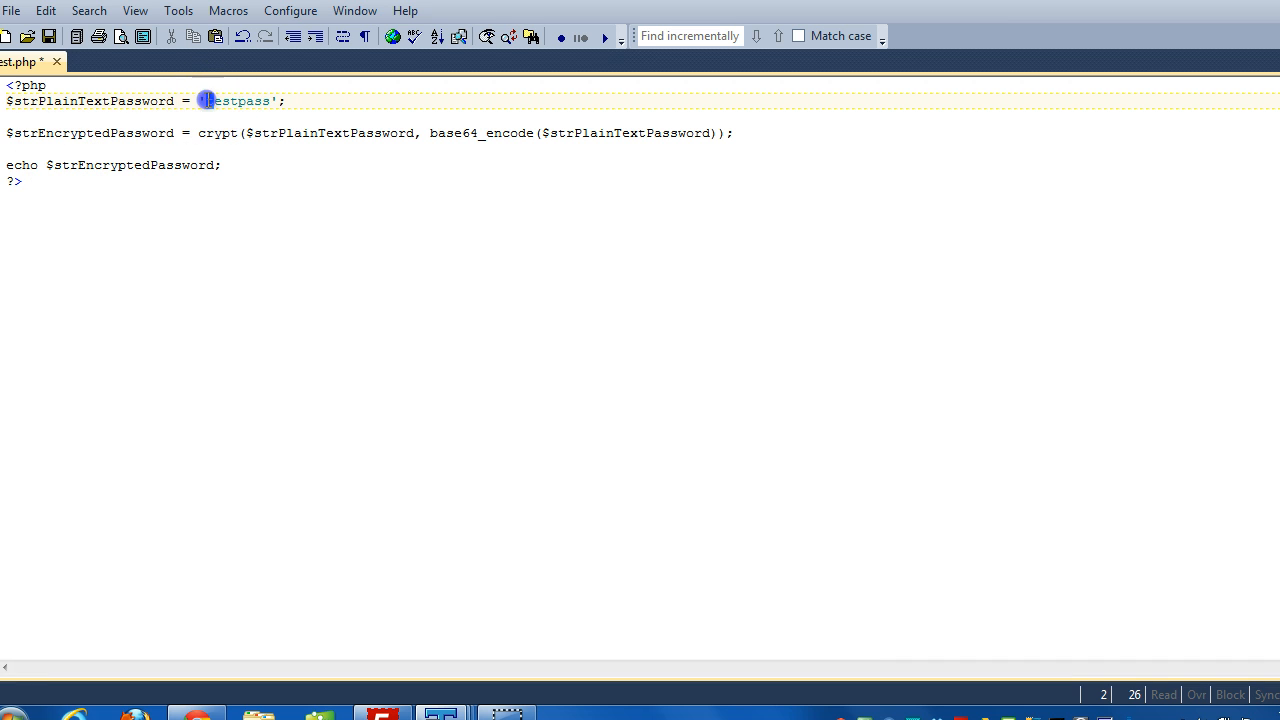
double_click(238, 100)
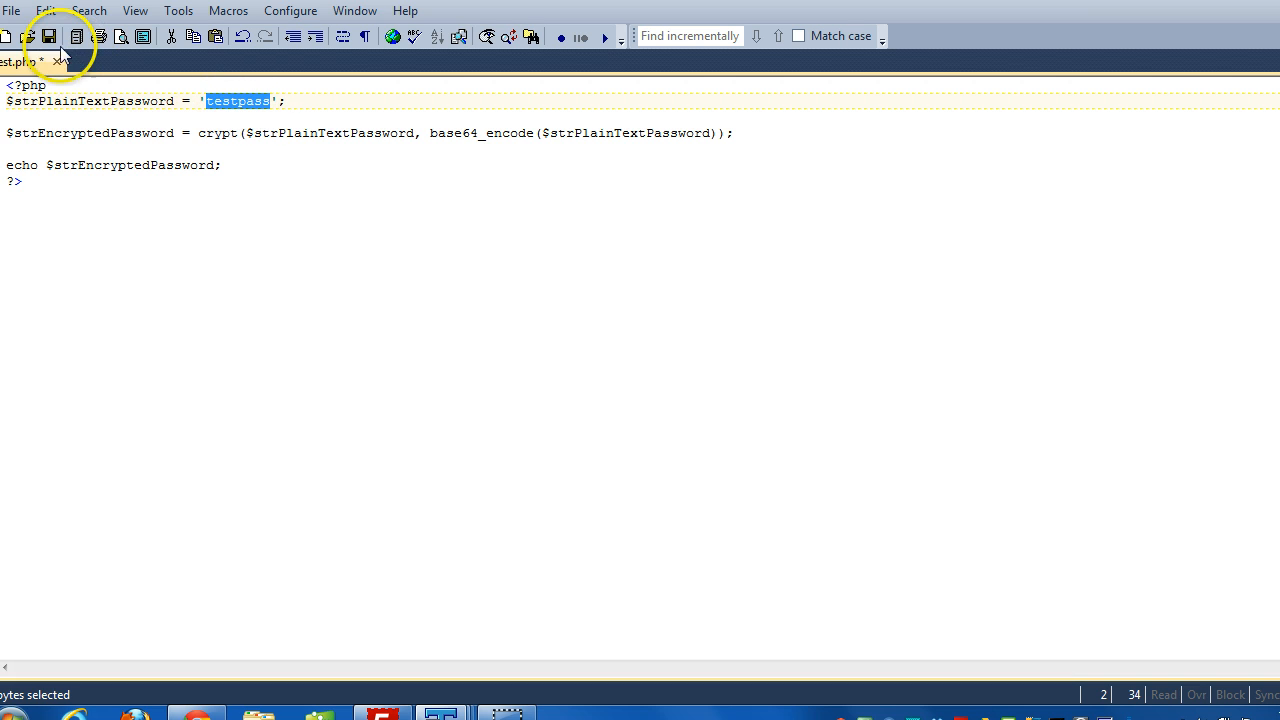
click(48, 36)
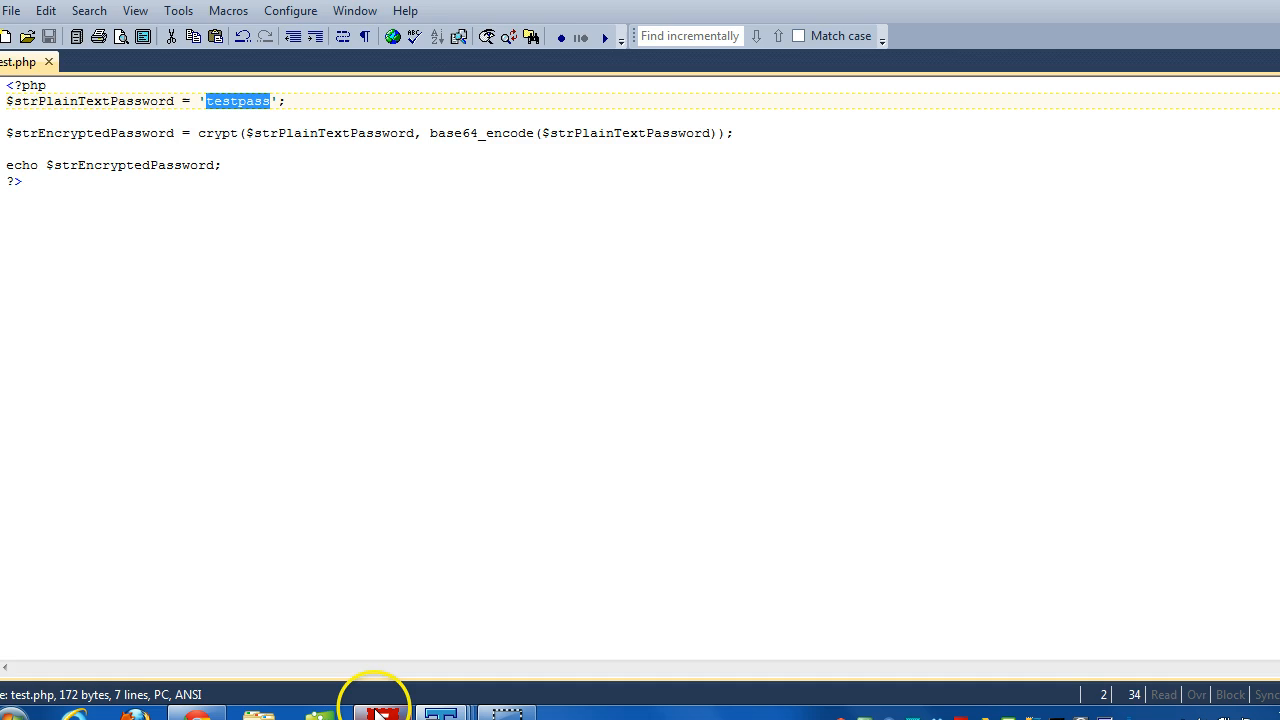
- Switch to Chrome to run magiksinc.com/test.php and get the encrypted password
click(378, 712)
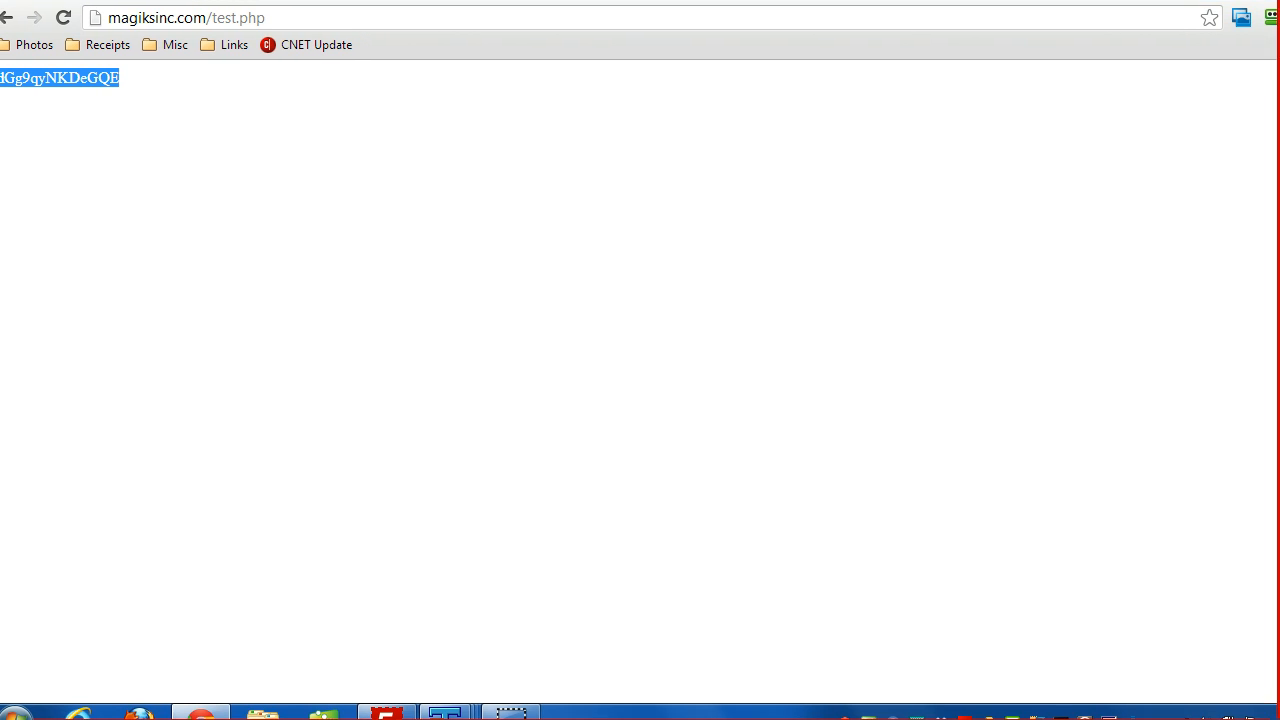
mouse_move(446, 712)
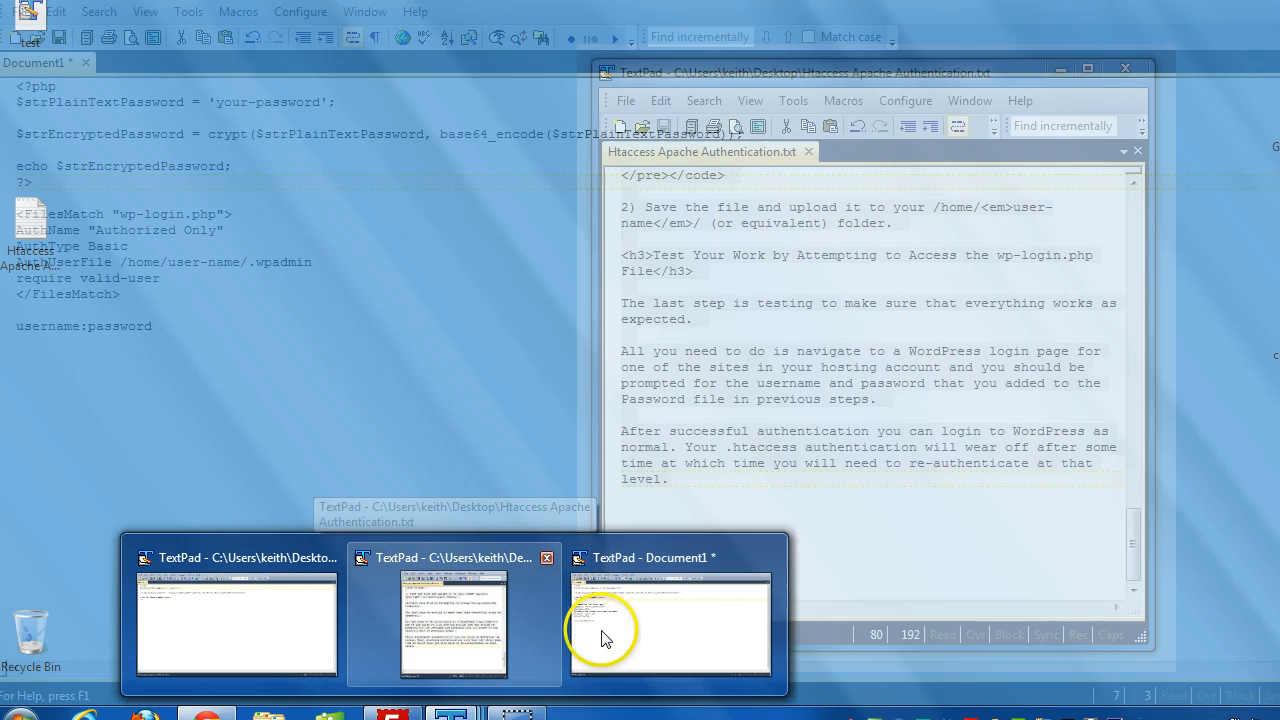
- Return to the notes with the FilesMatch block and start a new blank document
click(668, 624)
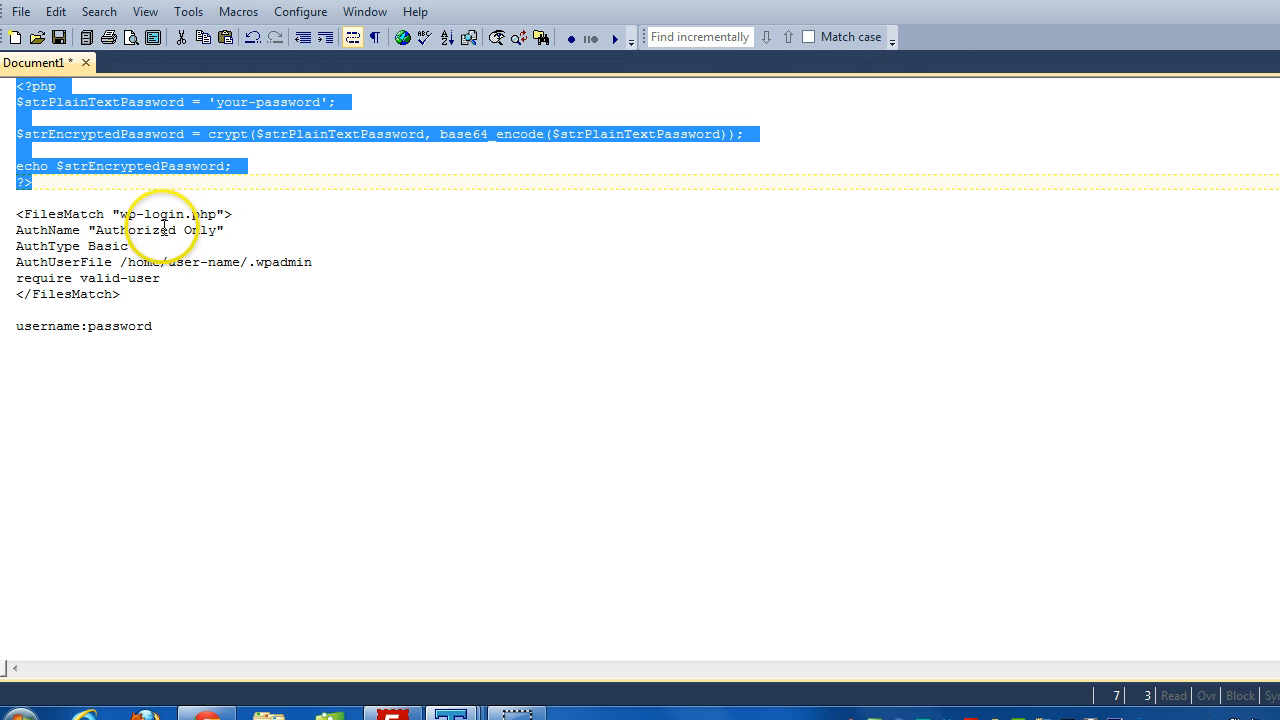
click(136, 212)
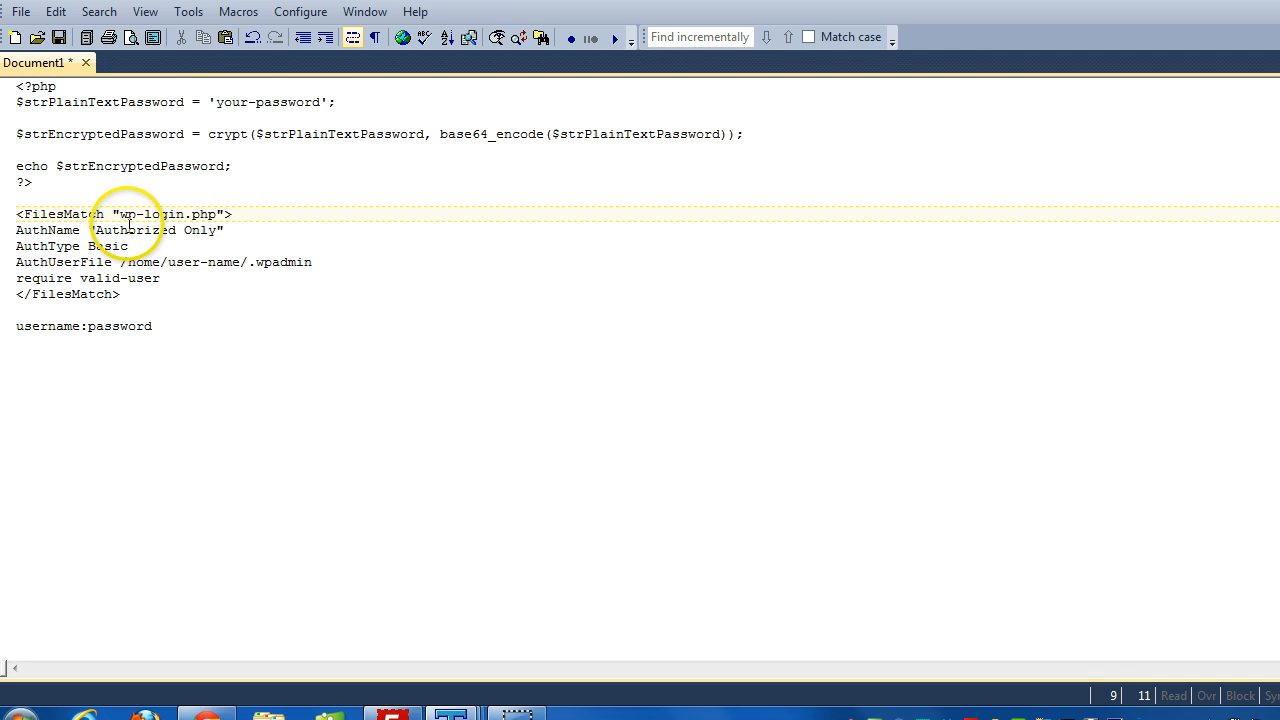
drag(16, 214, 136, 294)
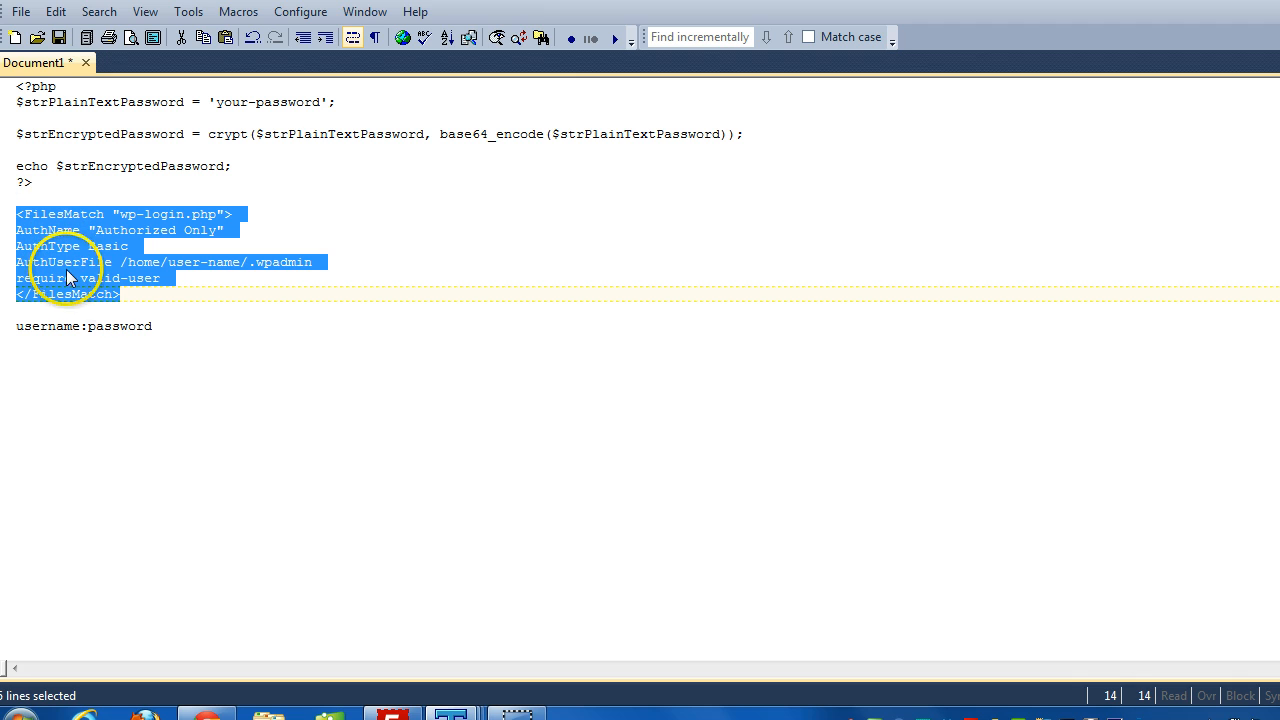
click(20, 12)
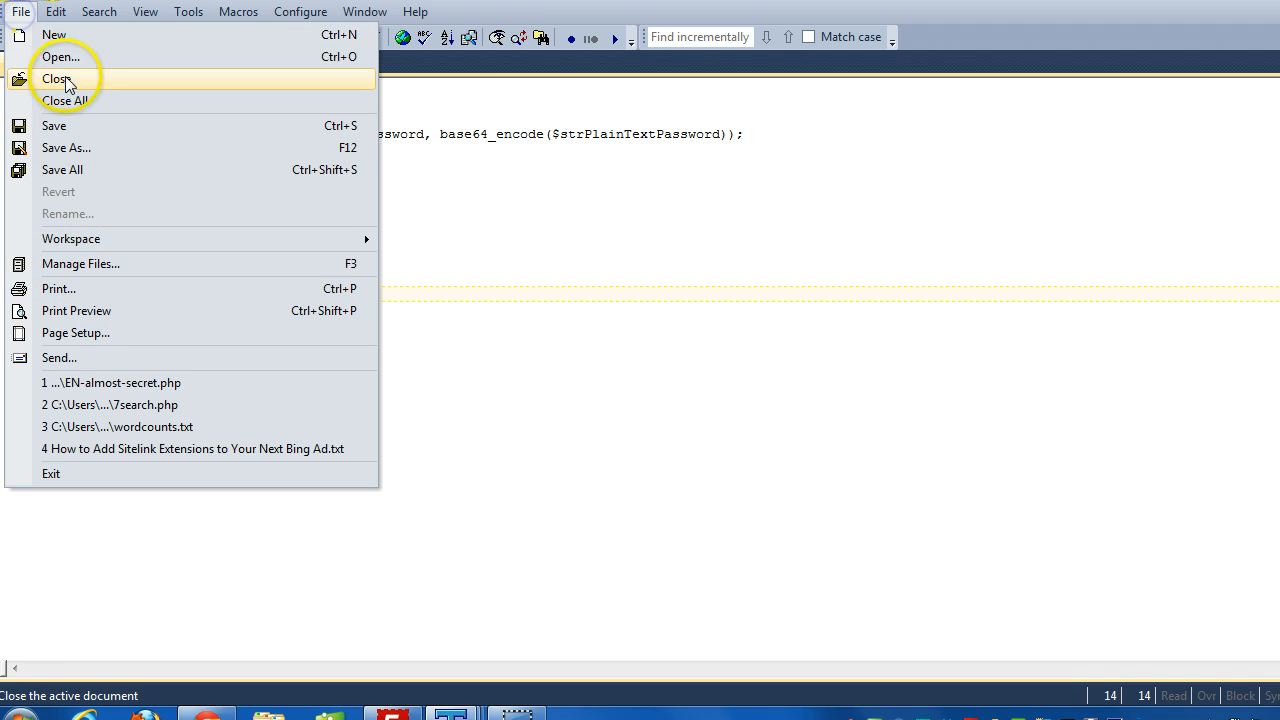
mouse_move(440, 260)
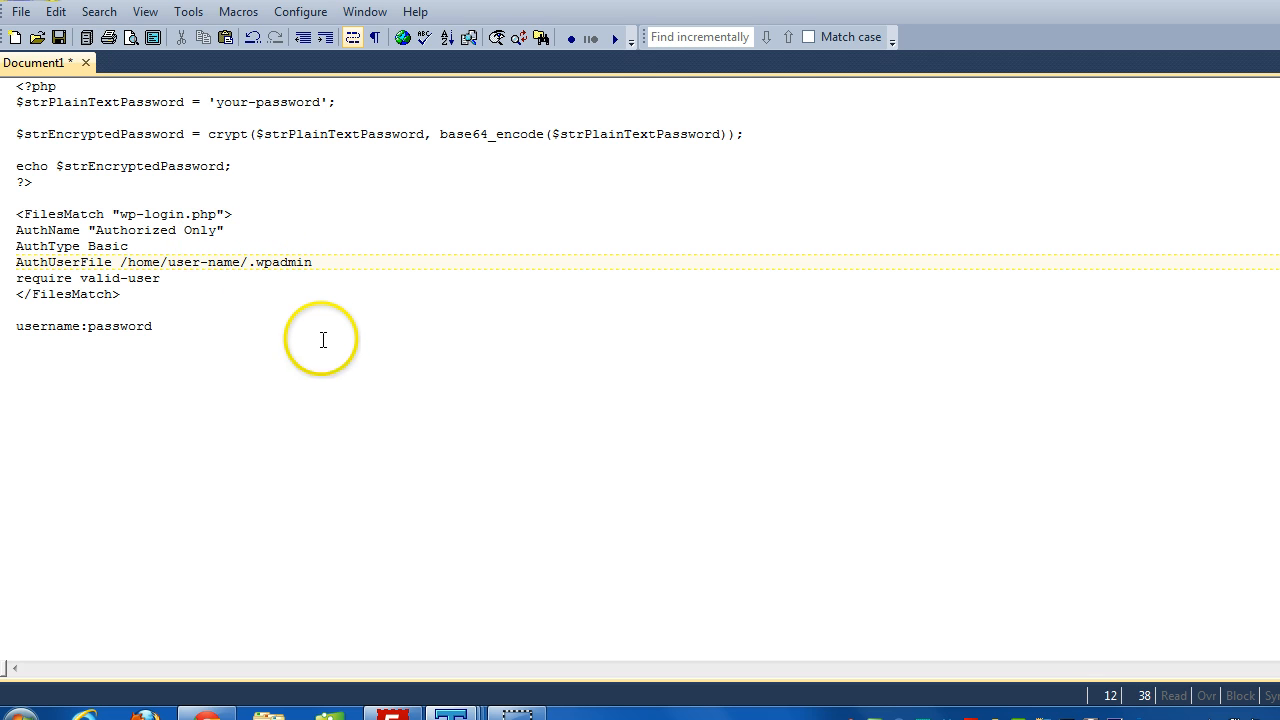
mouse_move(256, 272)
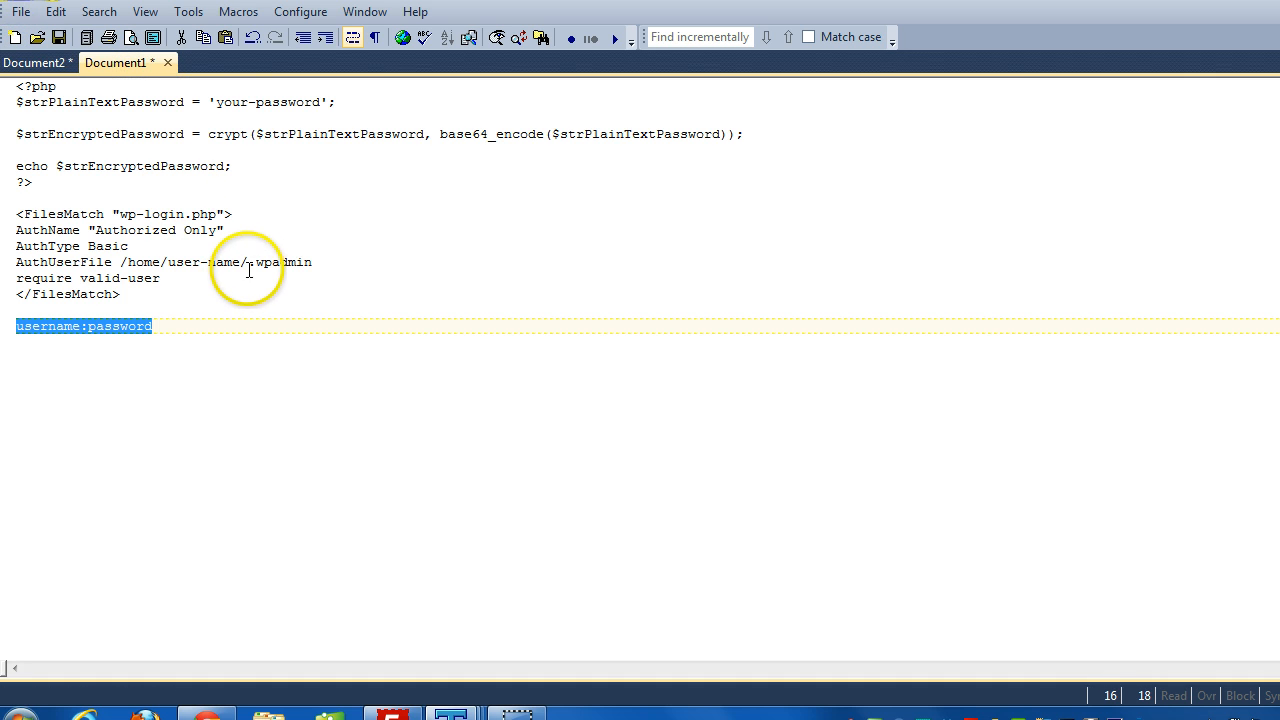
- Save the new username:password document as .wpadmin with file type All Files (*.*)
right_click(280, 262)
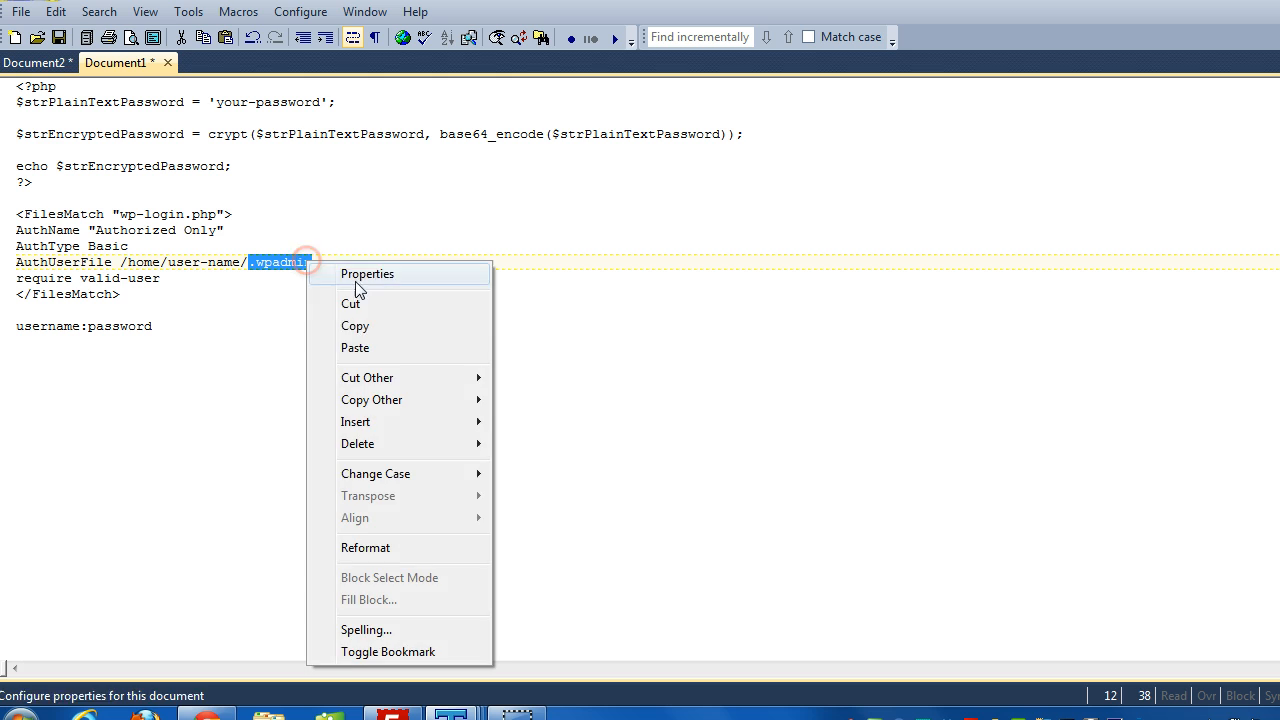
click(36, 62)
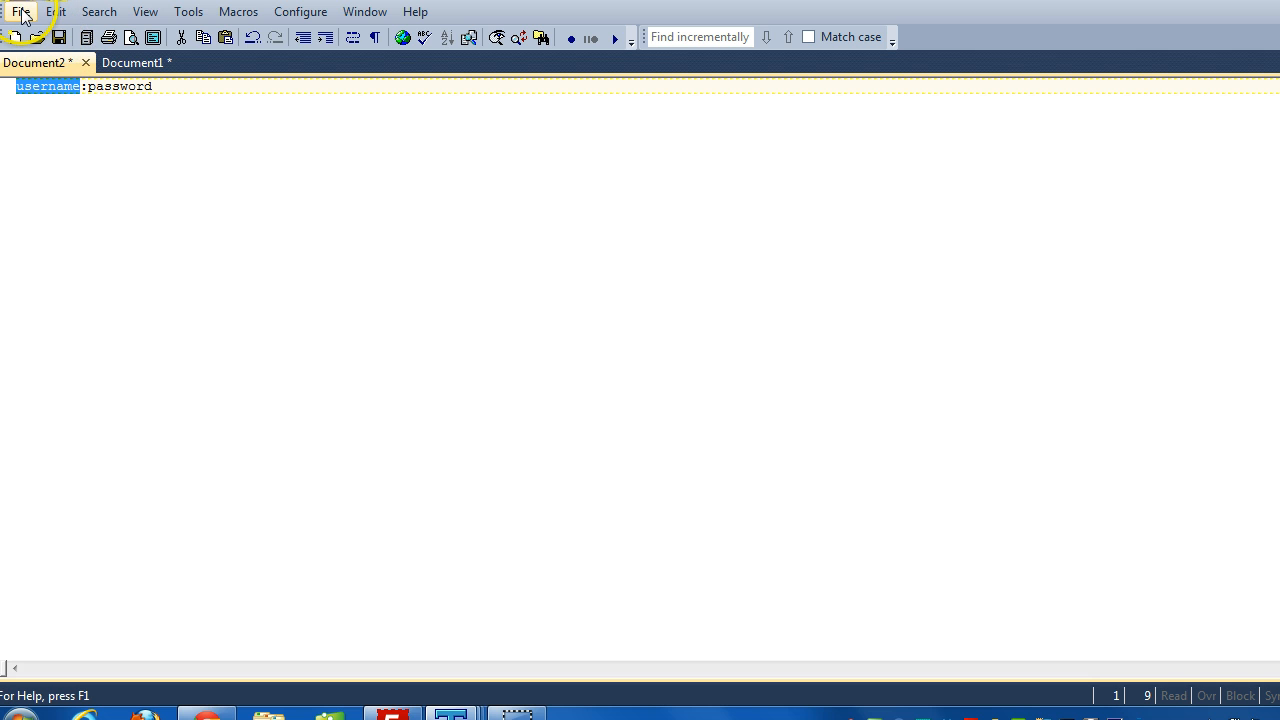
click(20, 12)
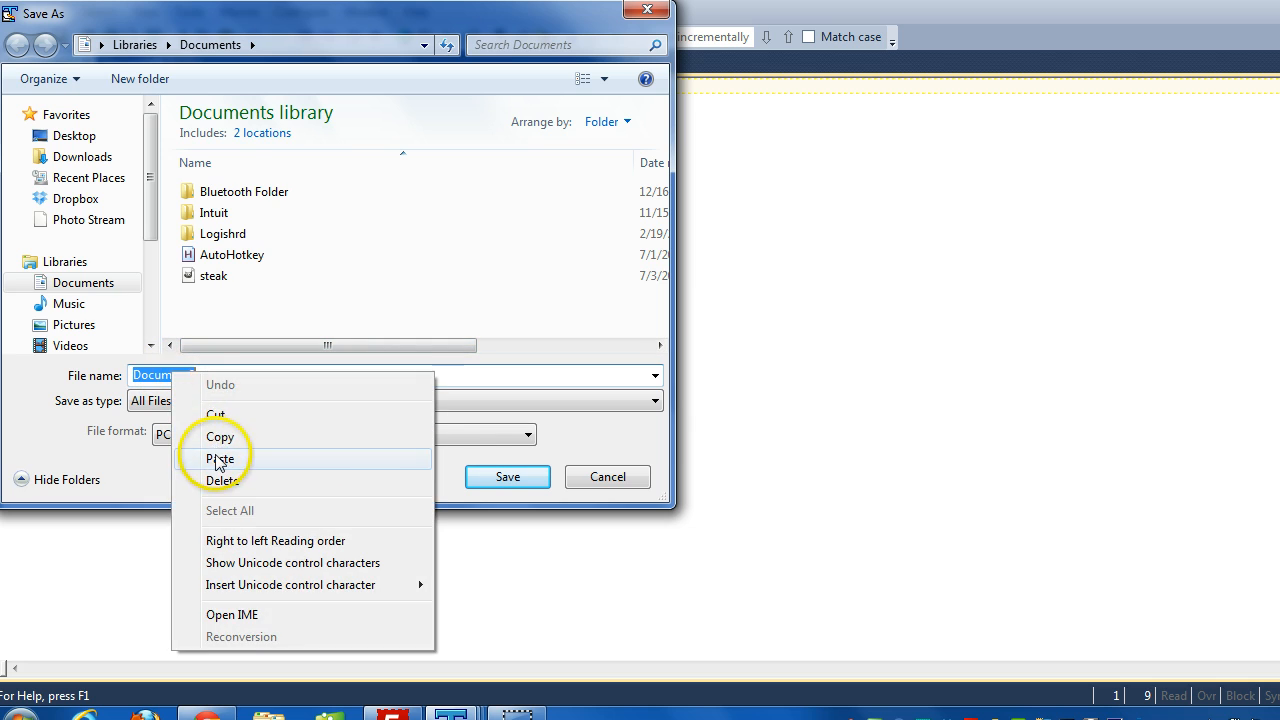
click(220, 458)
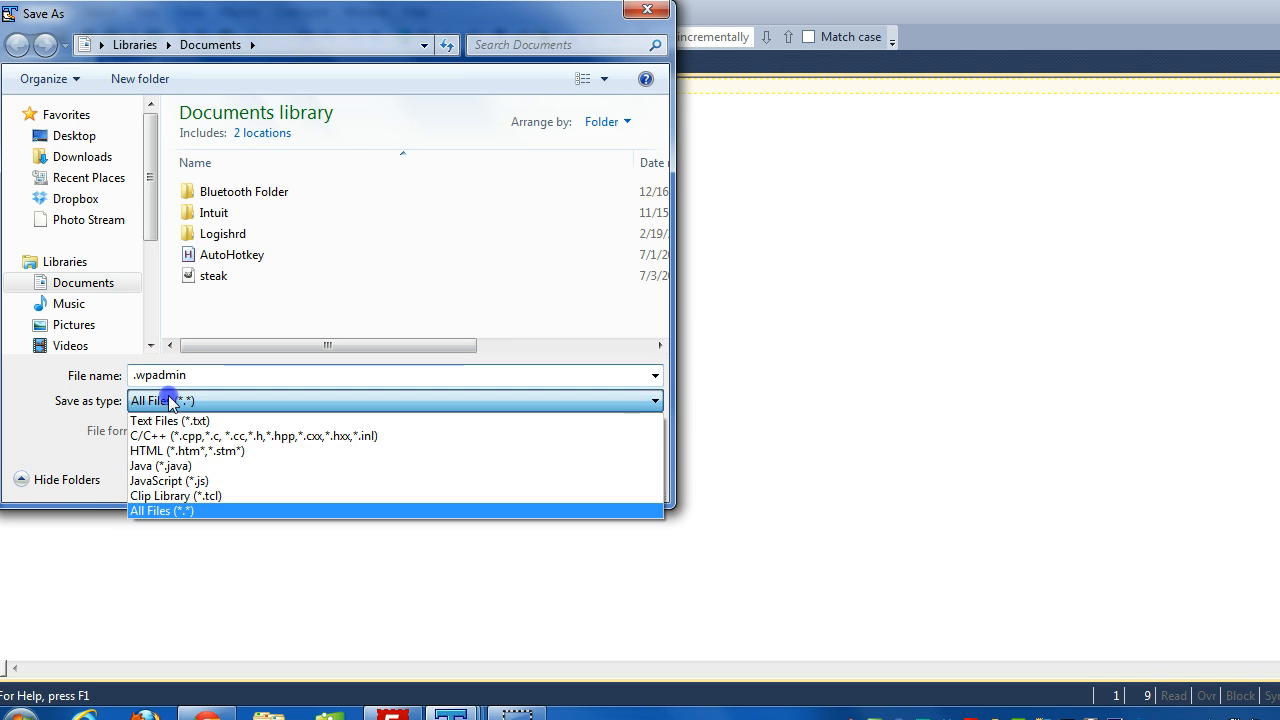
click(160, 510)
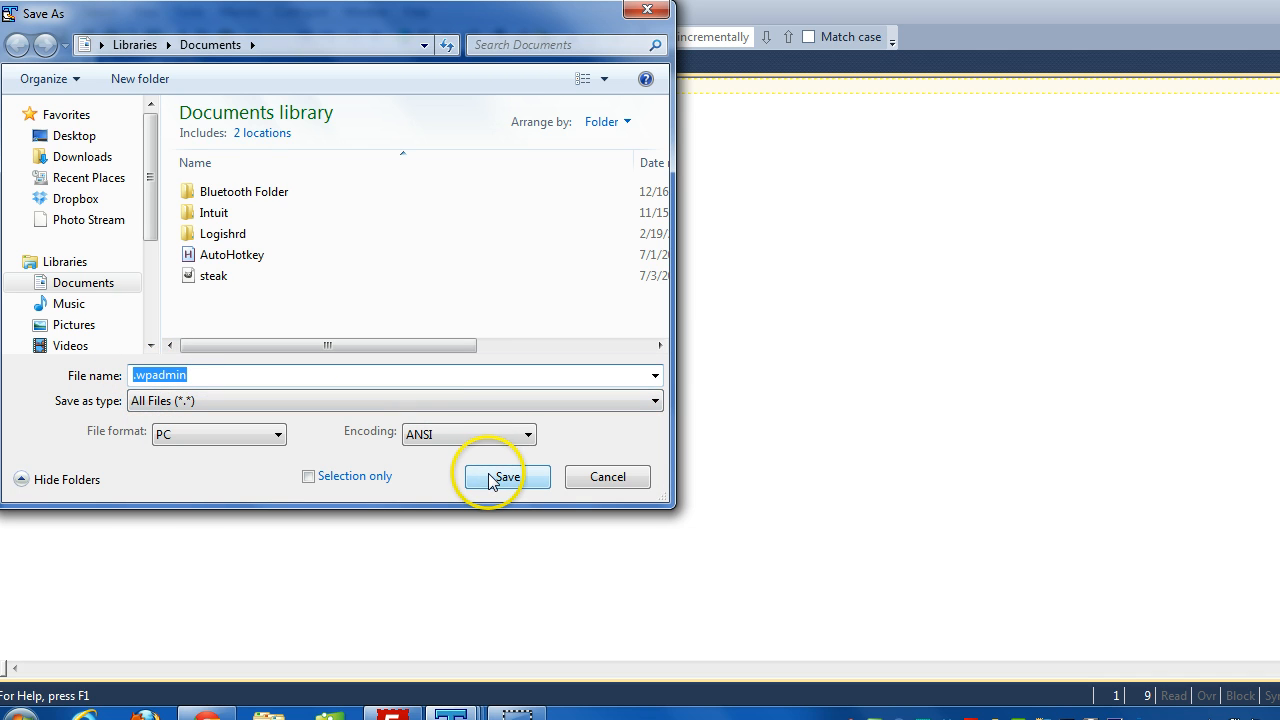
click(506, 476)
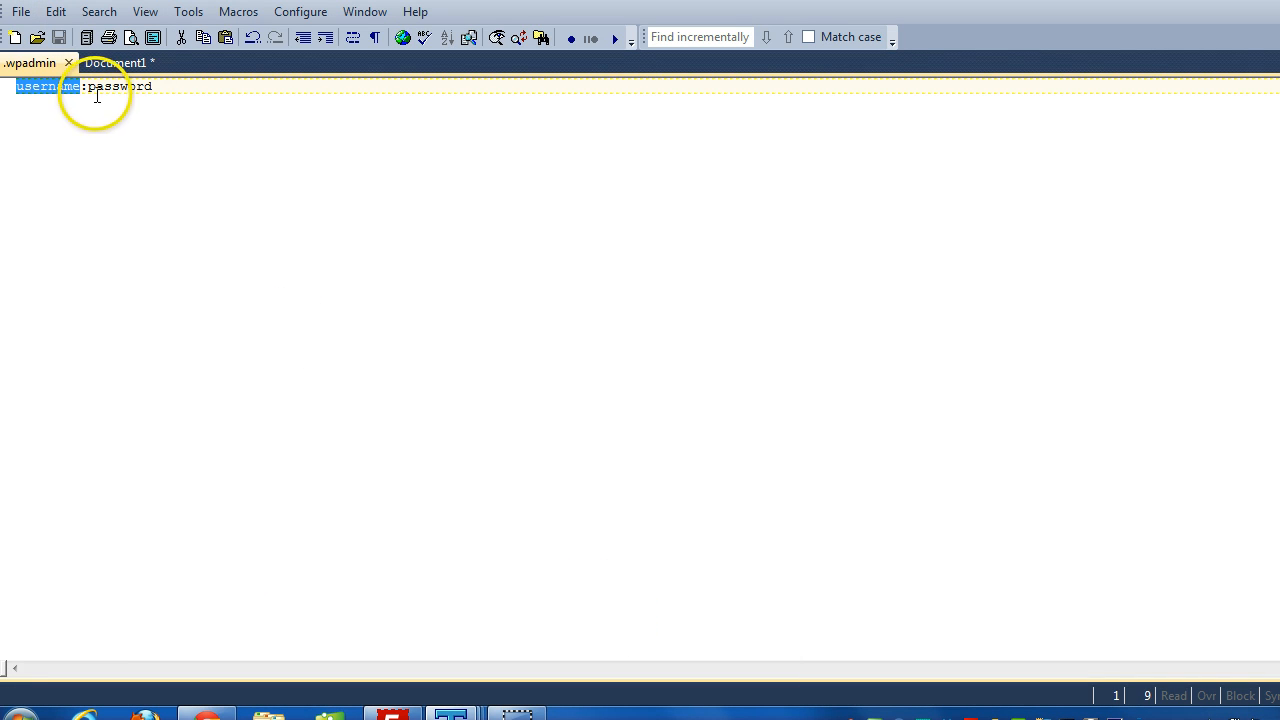
right_click(118, 86)
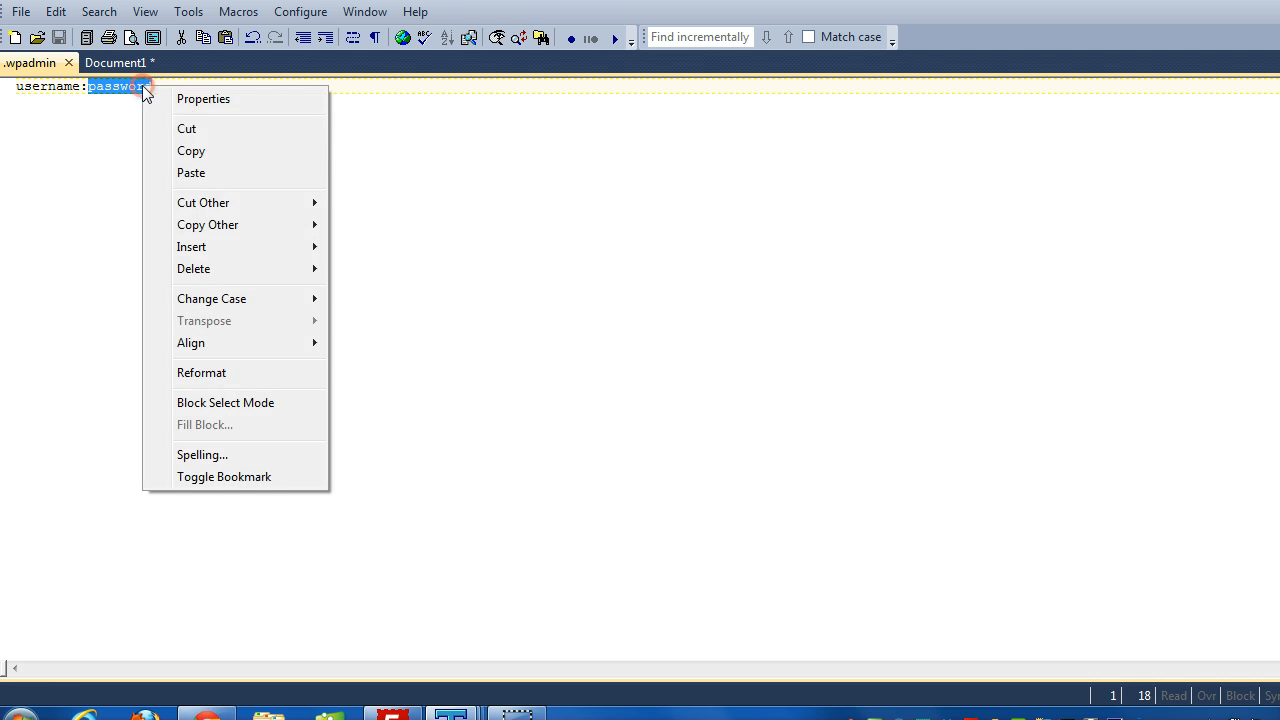
click(192, 172)
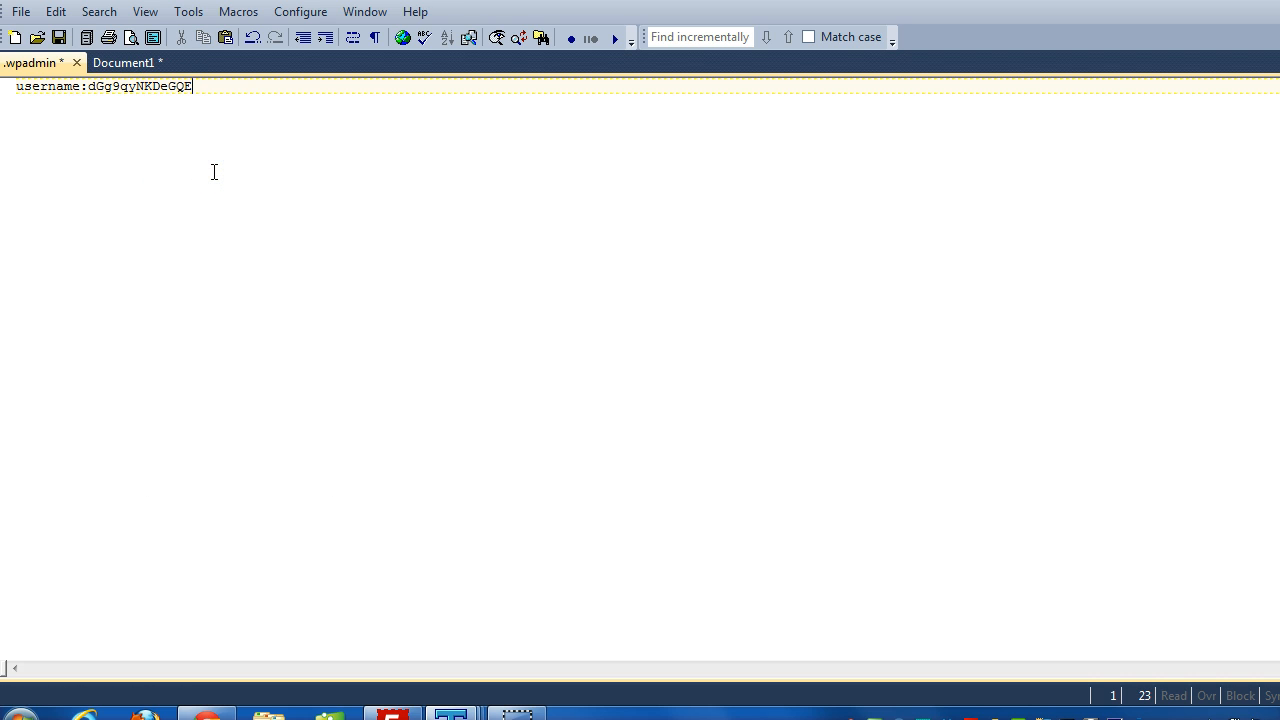
mouse_move(56, 696)
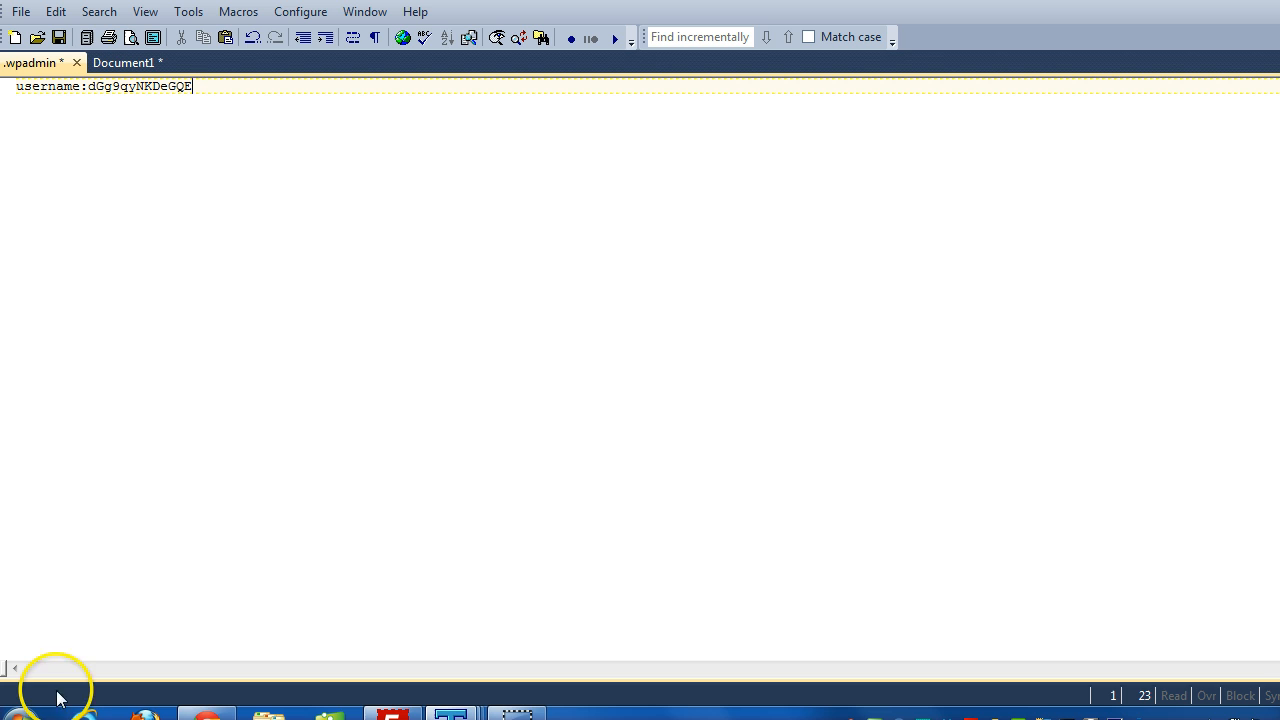
mouse_move(374, 36)
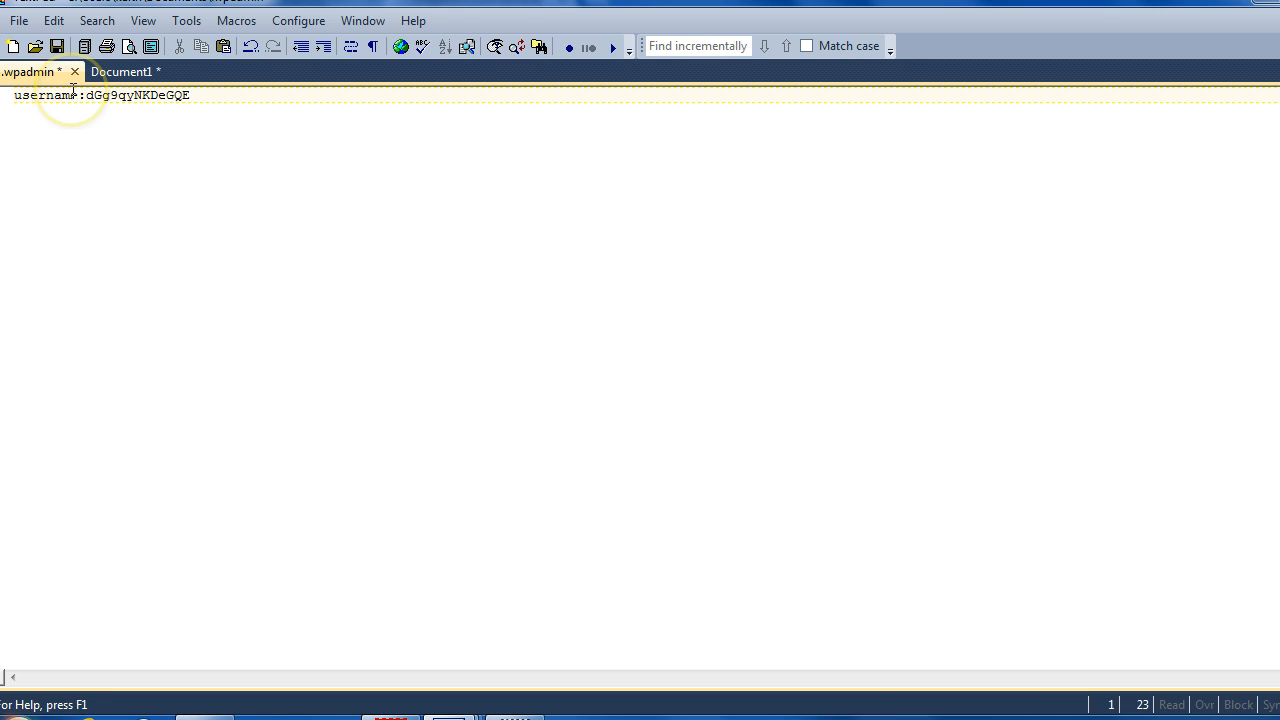
mouse_move(204, 224)
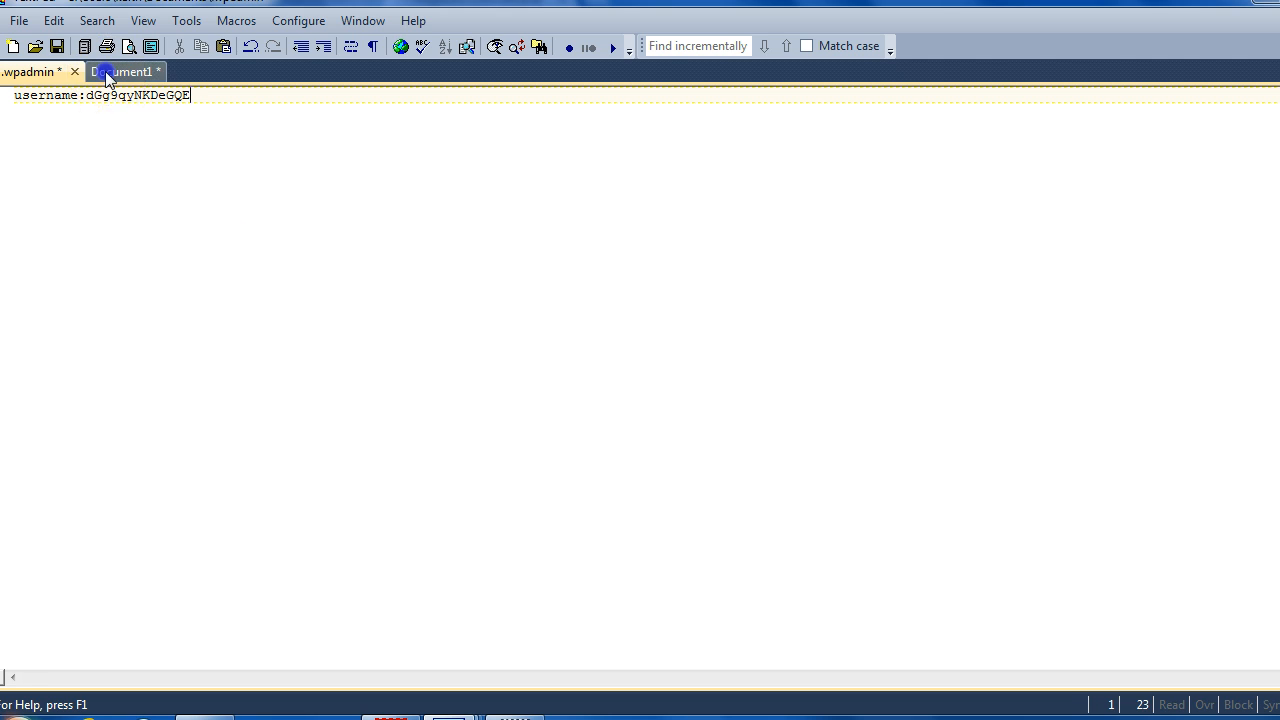
click(120, 72)
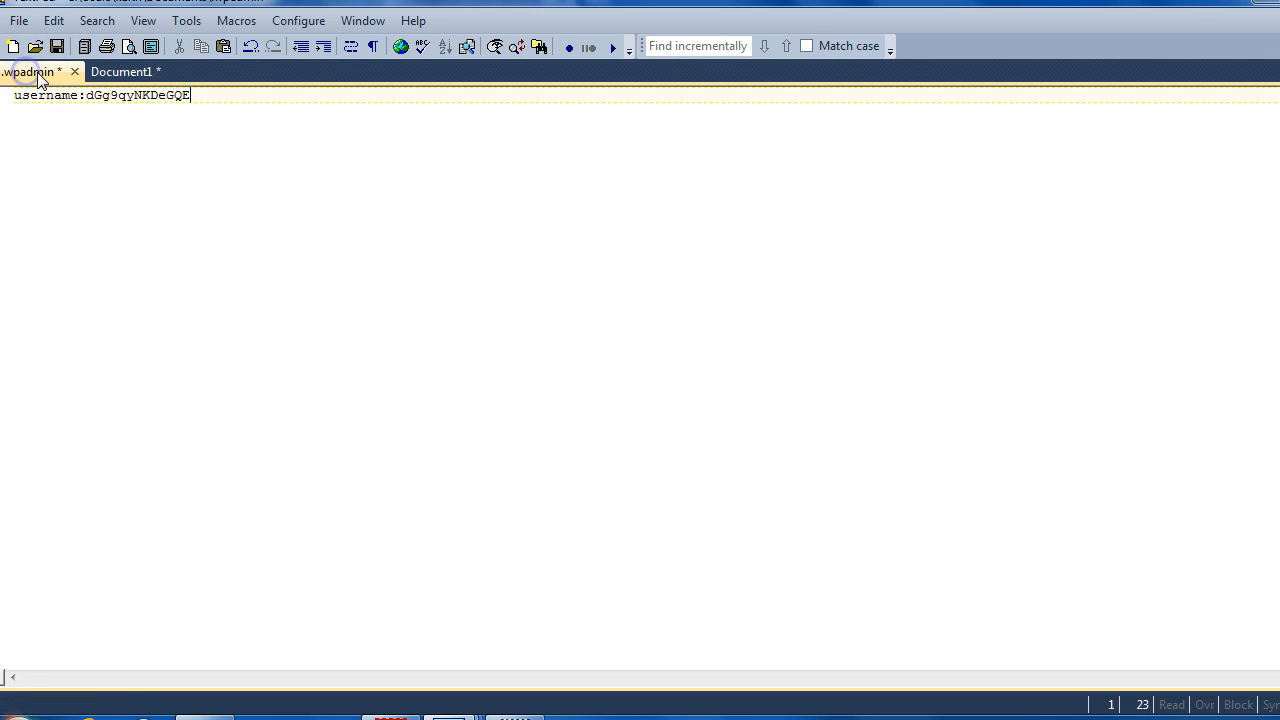
click(104, 72)
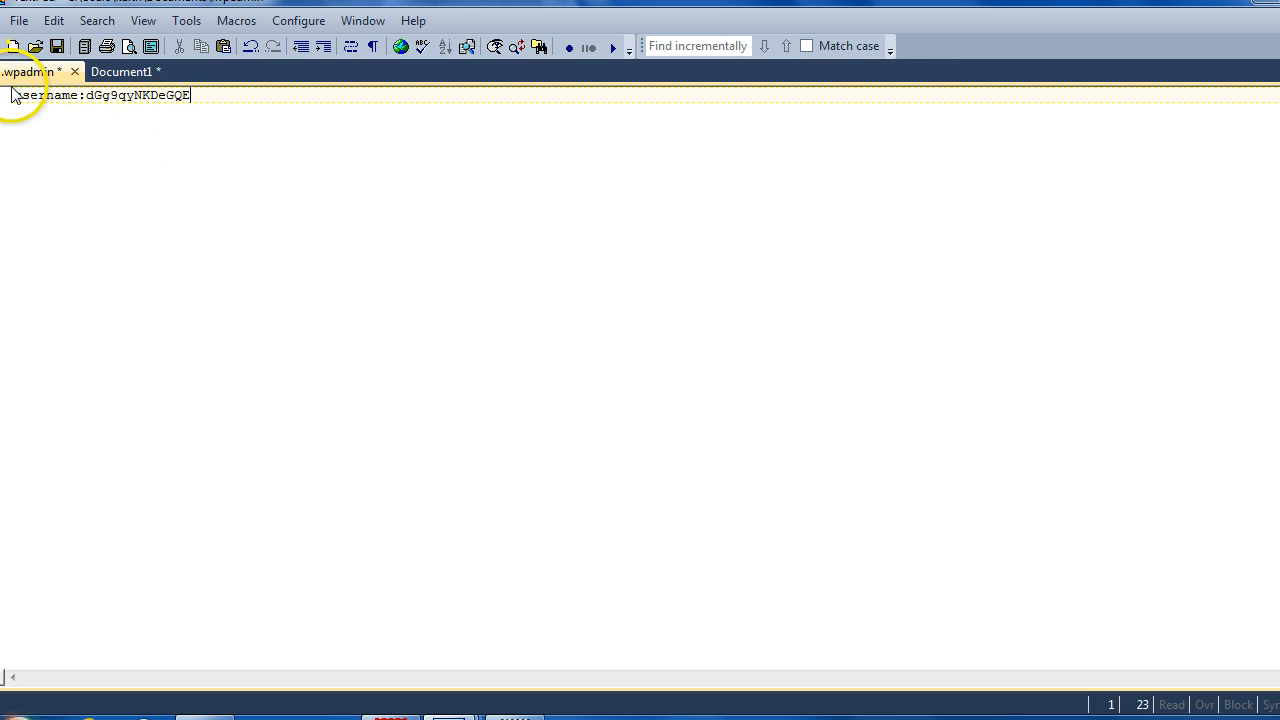
mouse_move(148, 340)
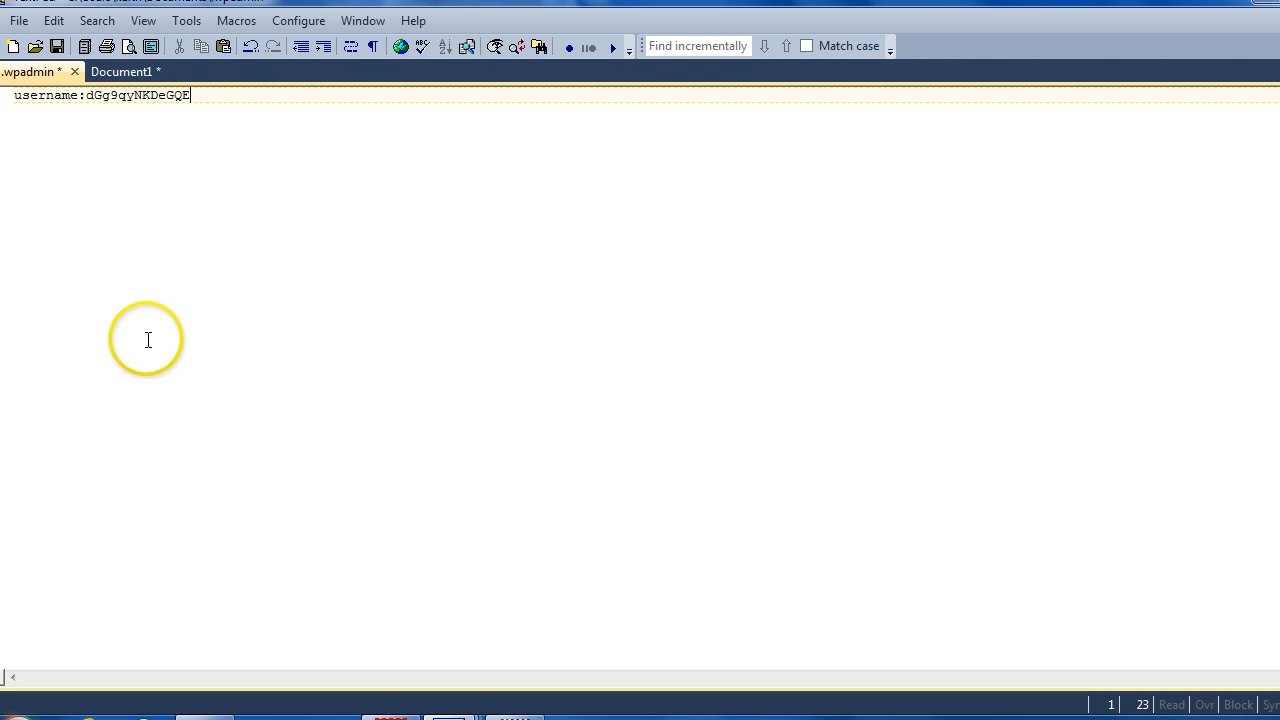
mouse_move(190, 326)
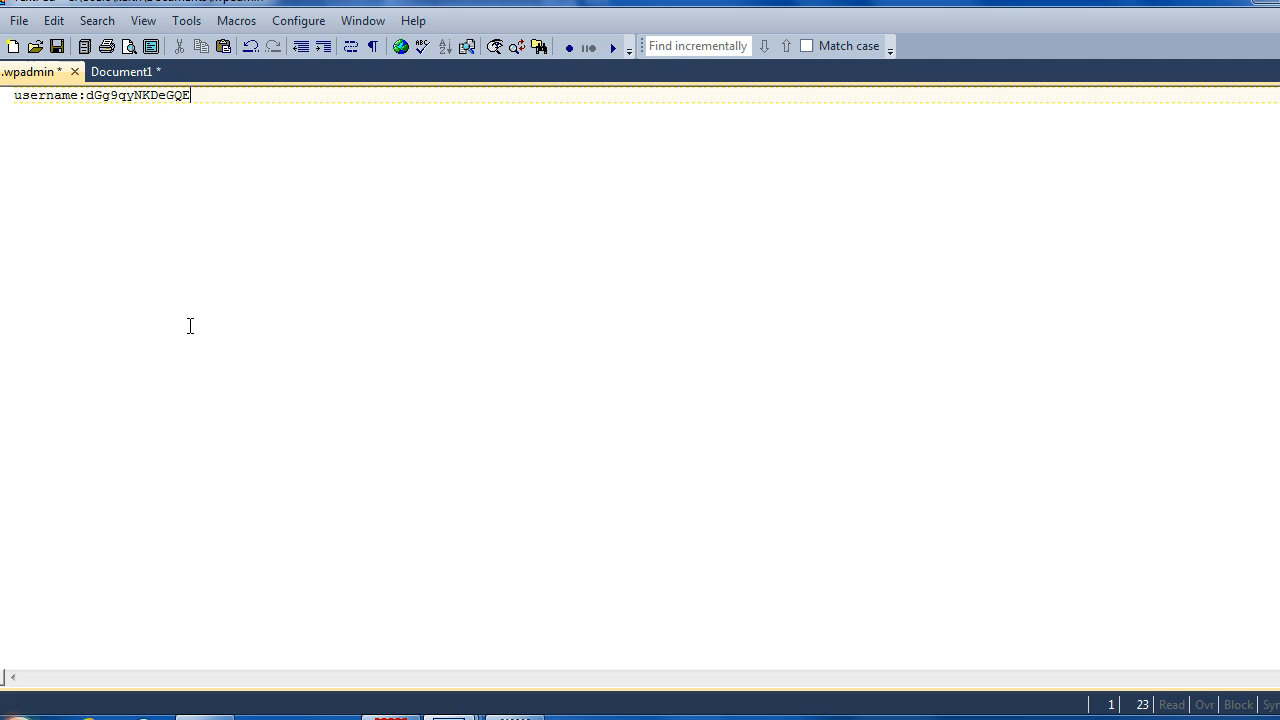